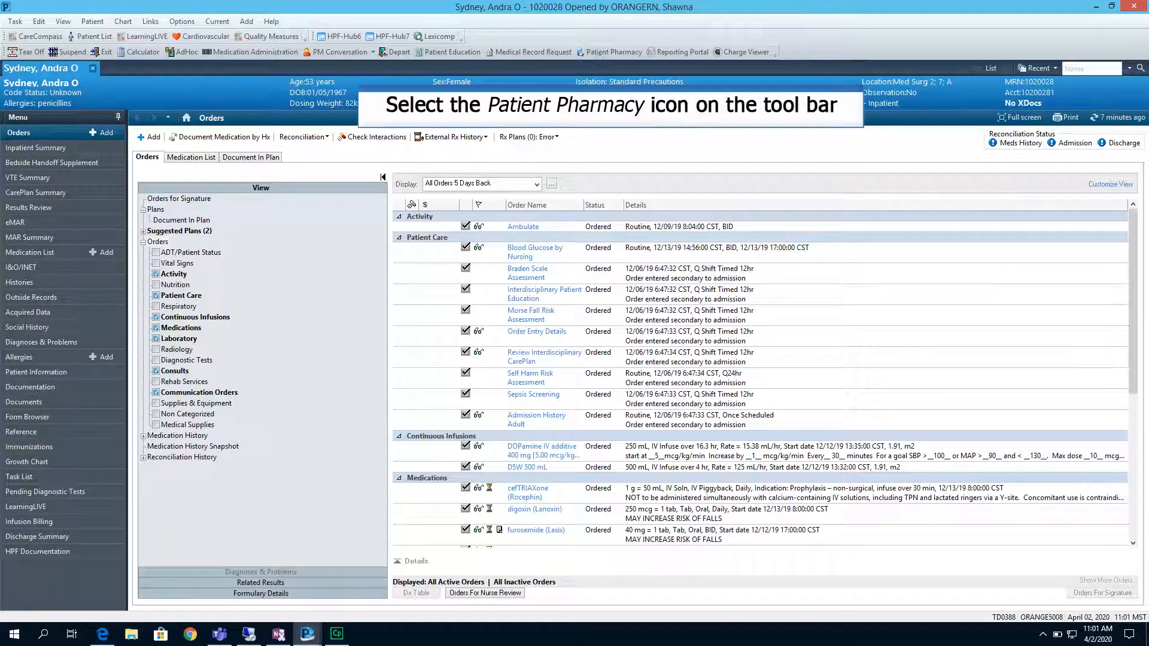
# - Briefly review the preferred pharmacy, then run the CarePlan Usage Report from the Reporting Portal
pyautogui.click(609, 51)
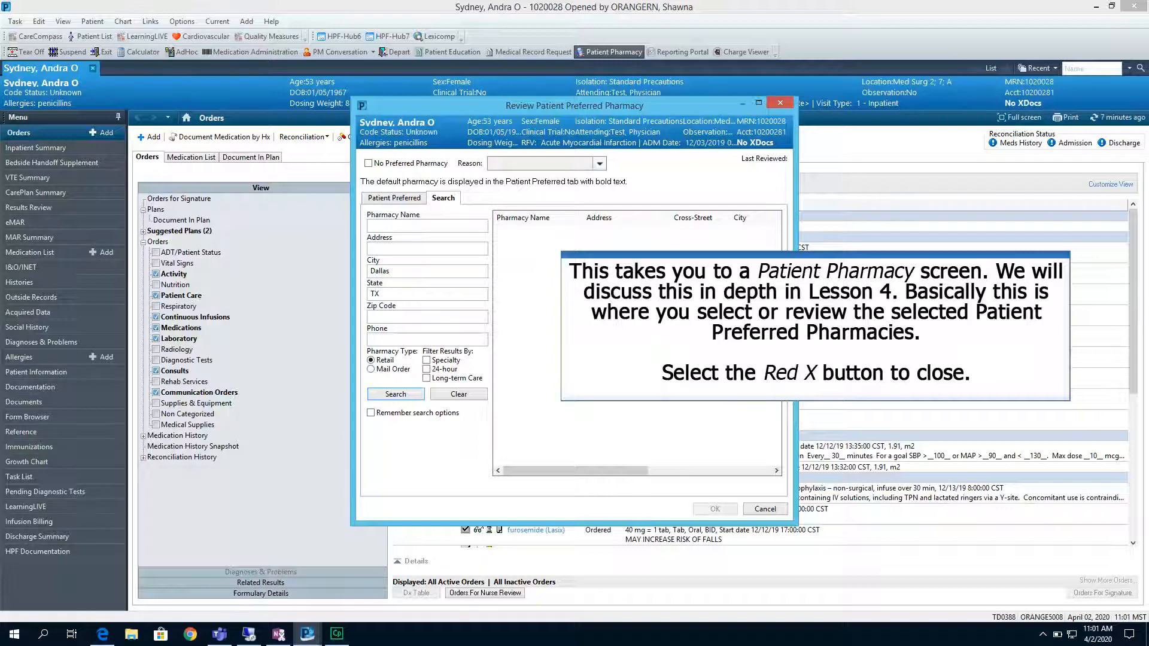
pyautogui.click(779, 103)
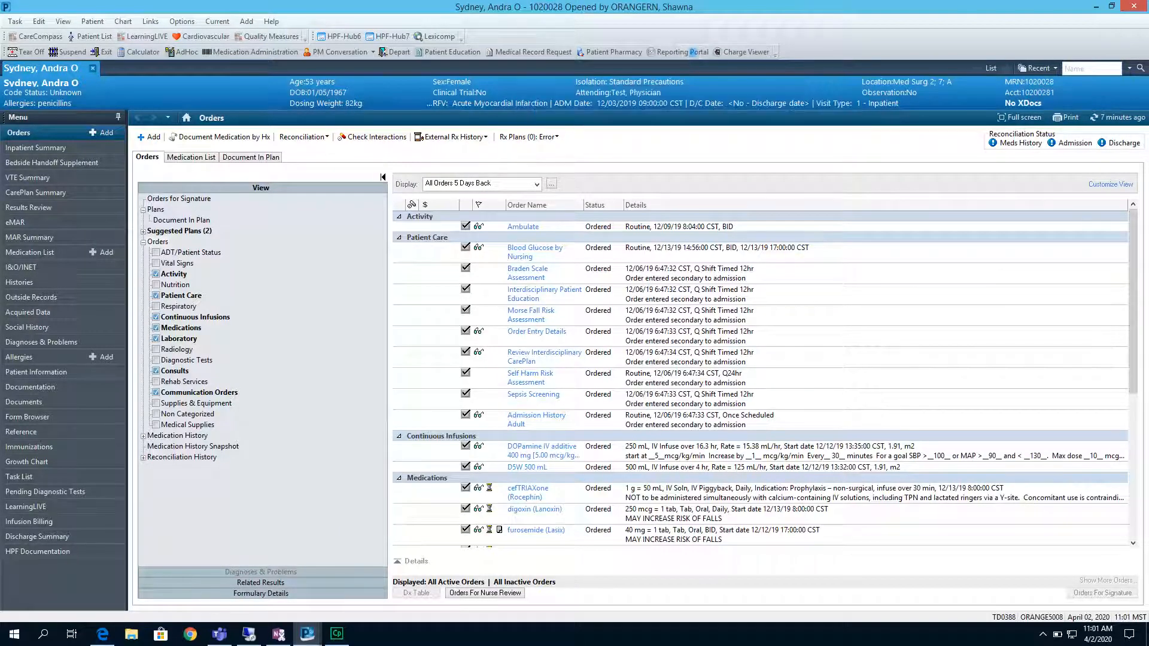
pyautogui.click(677, 51)
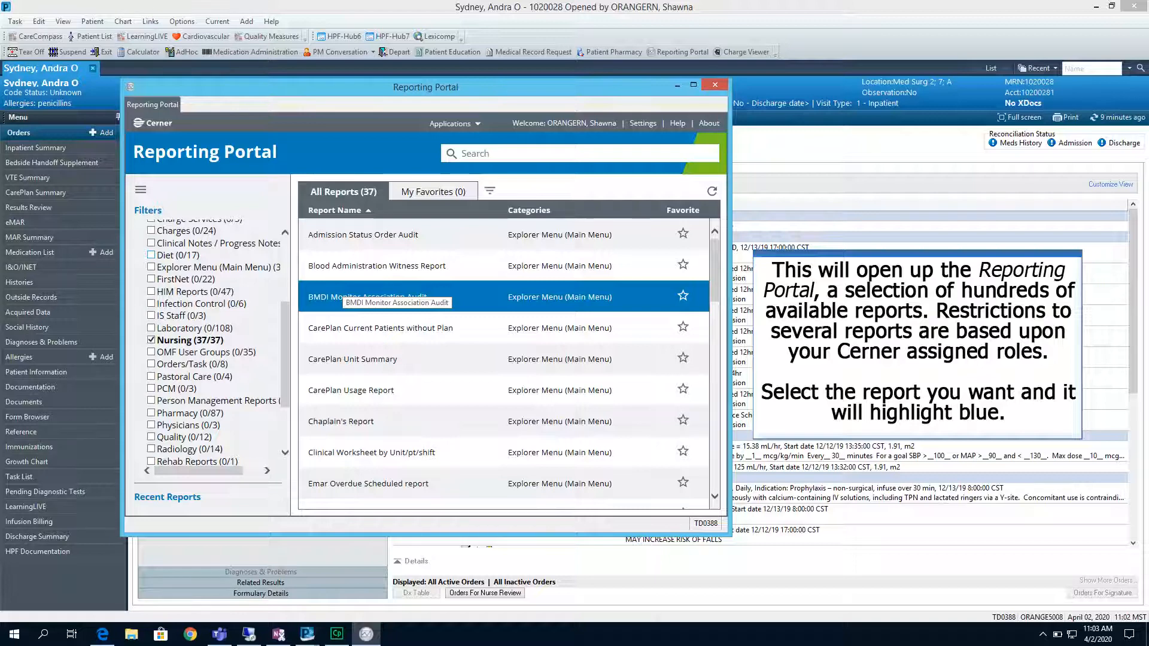
pyautogui.click(350, 390)
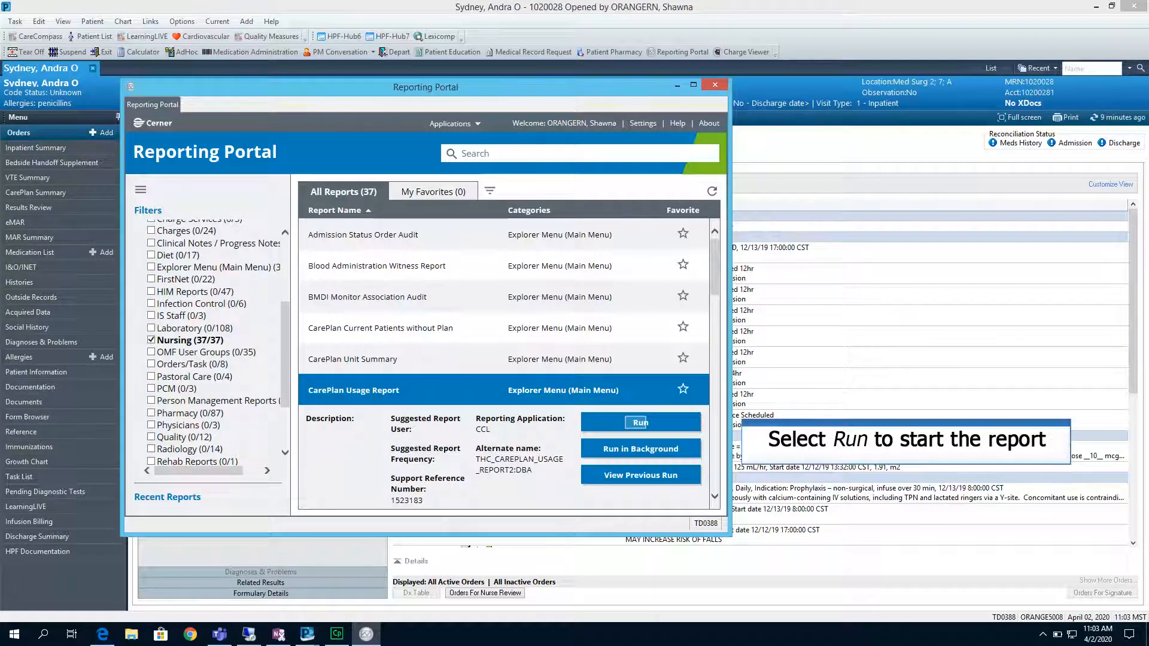
pyautogui.click(639, 422)
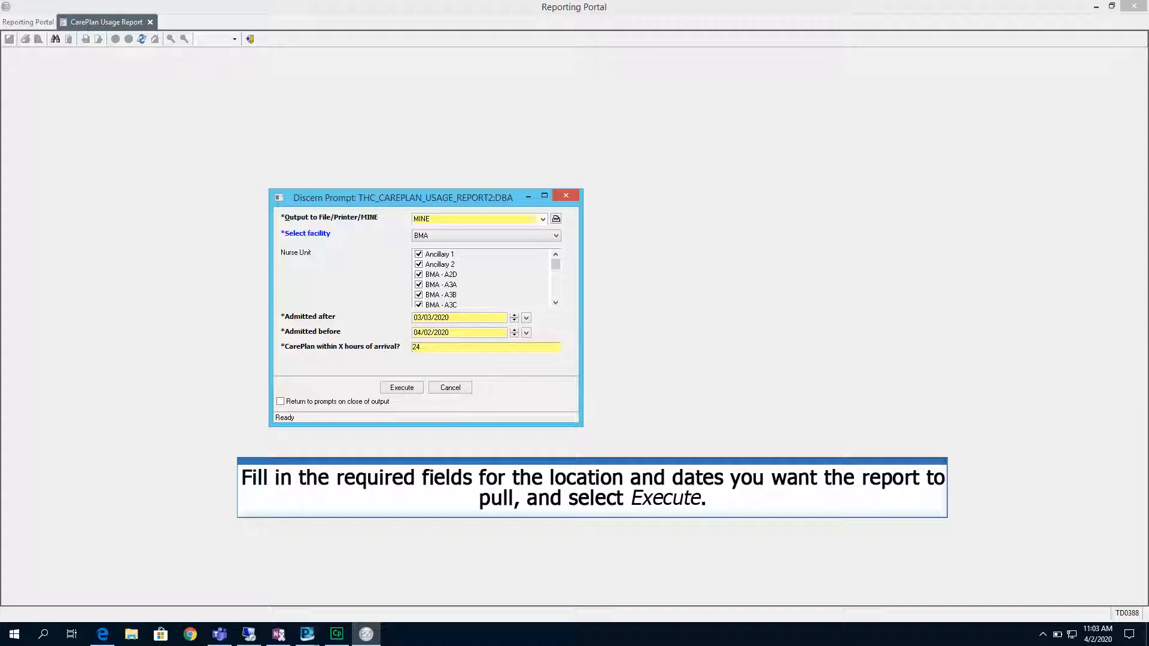
# - Execute the CarePlan Usage Report with the filled facility and admission date criteria
pyautogui.click(401, 387)
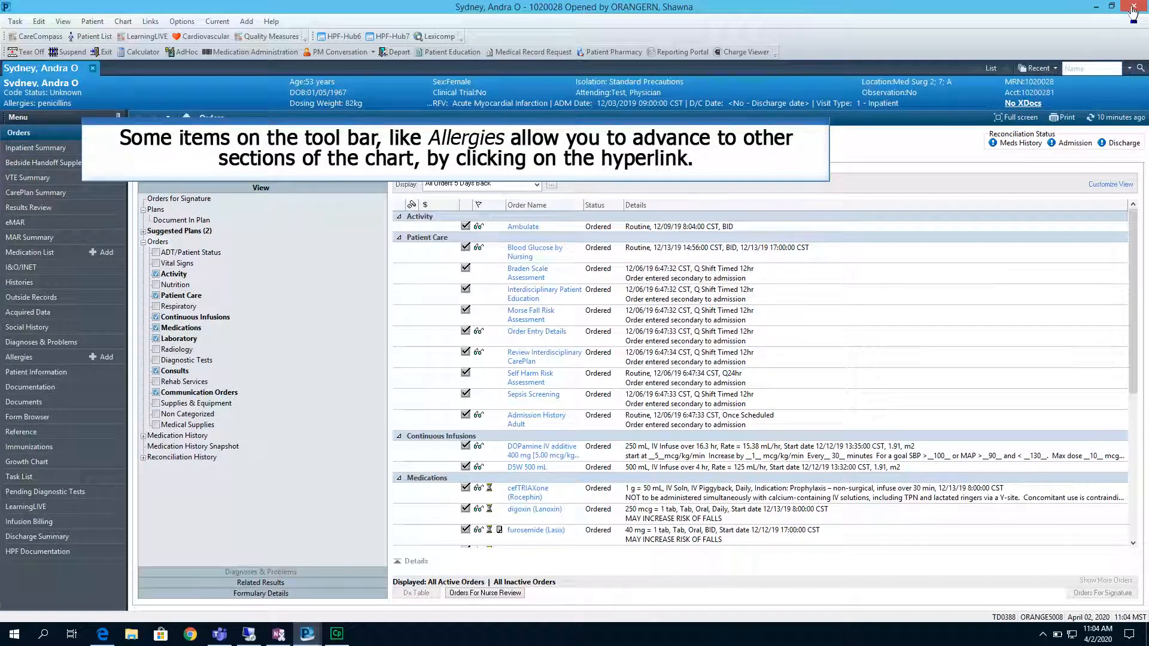
pyautogui.moveTo(261, 41)
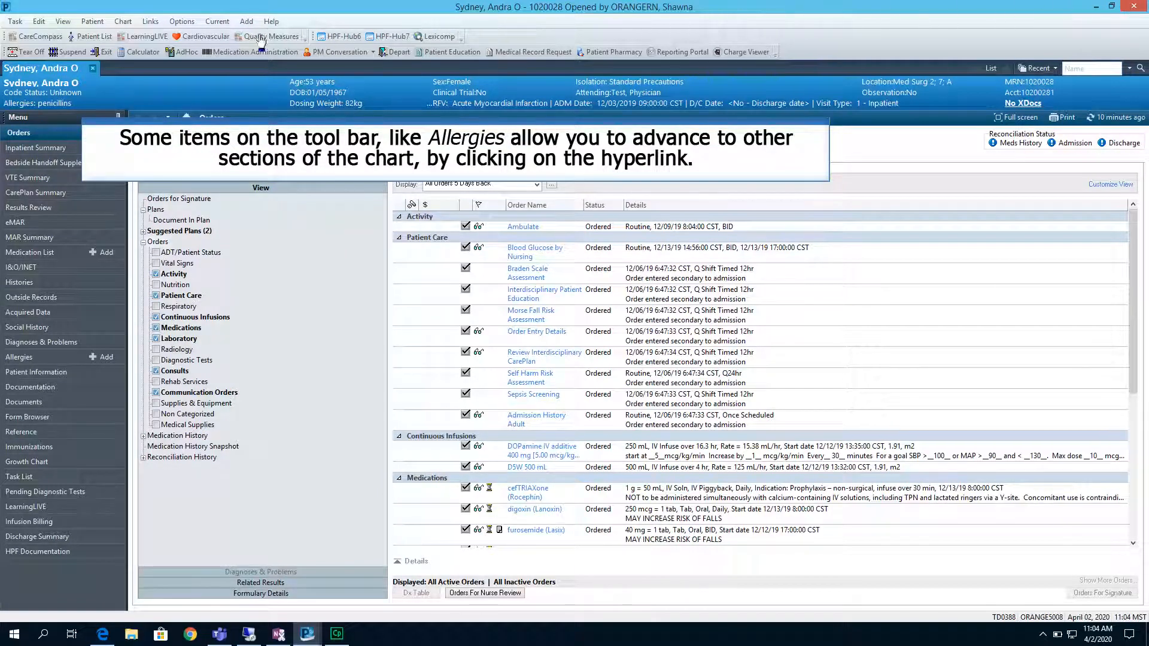
pyautogui.click(33, 104)
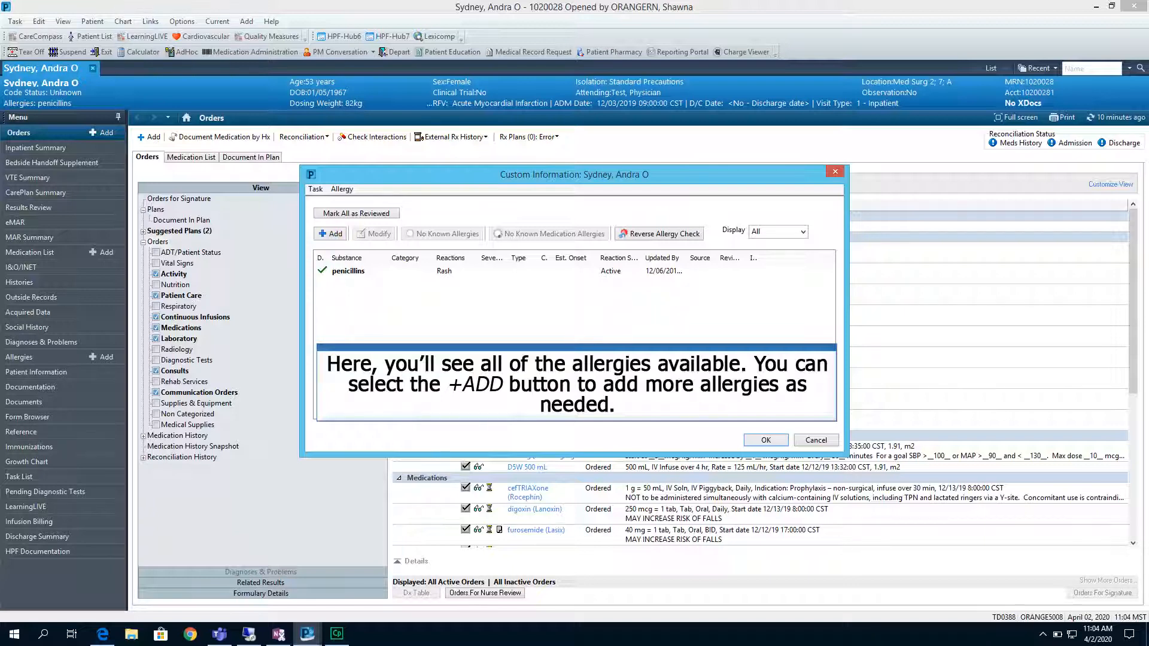
pyautogui.click(329, 233)
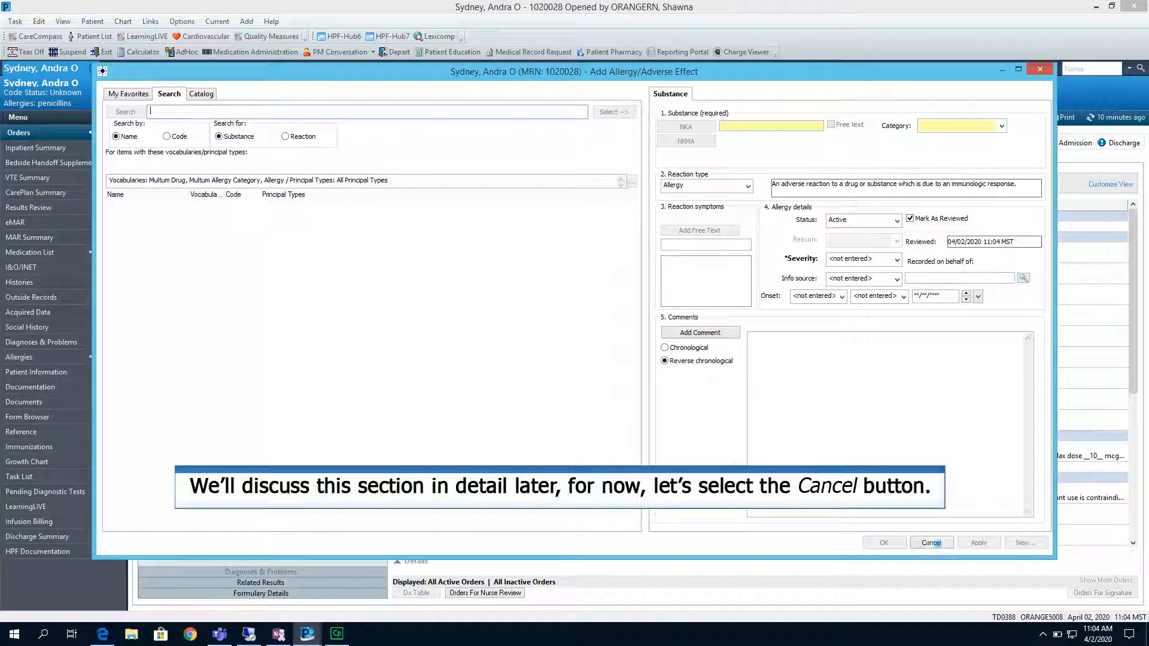
pyautogui.click(931, 542)
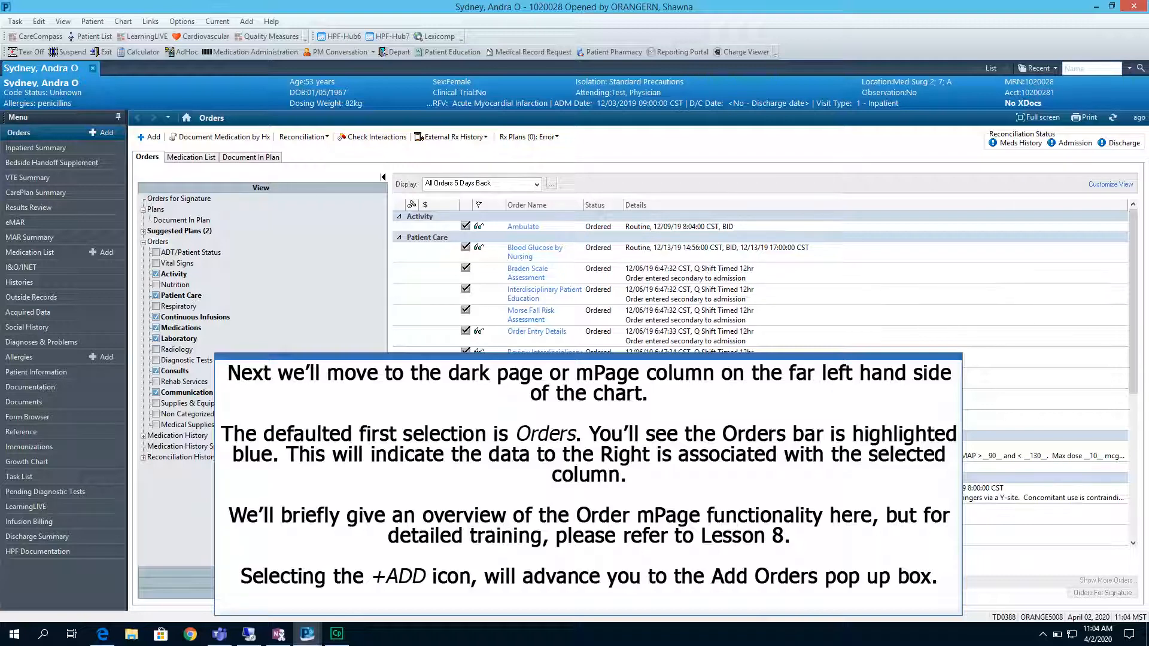
pyautogui.click(147, 136)
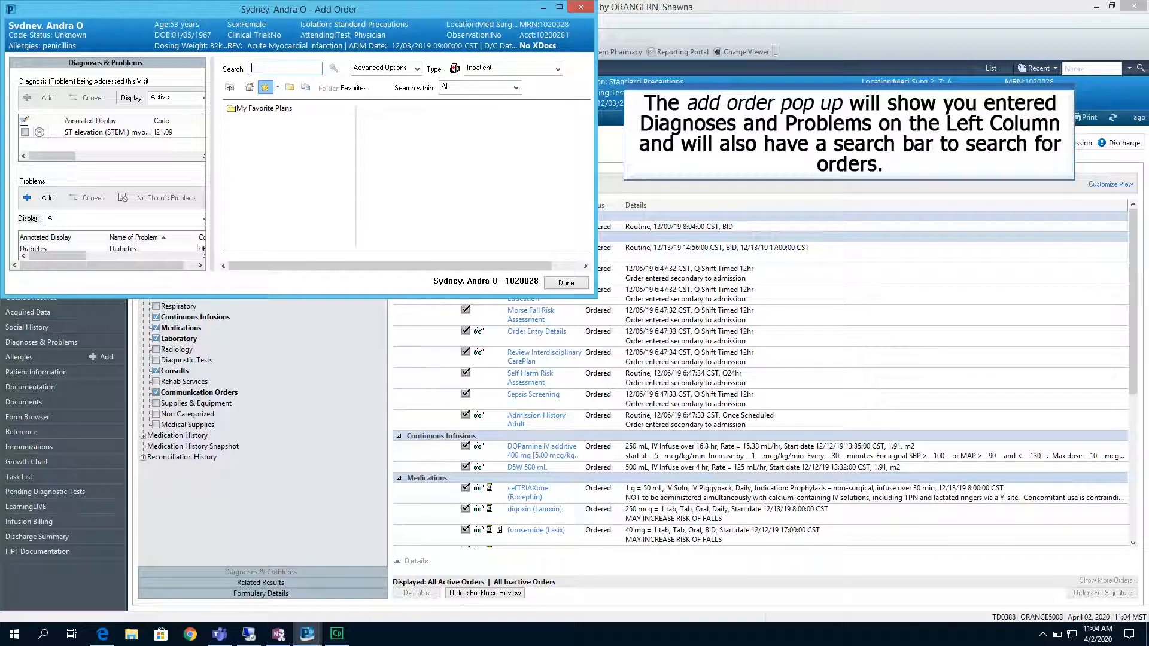
pyautogui.click(284, 68)
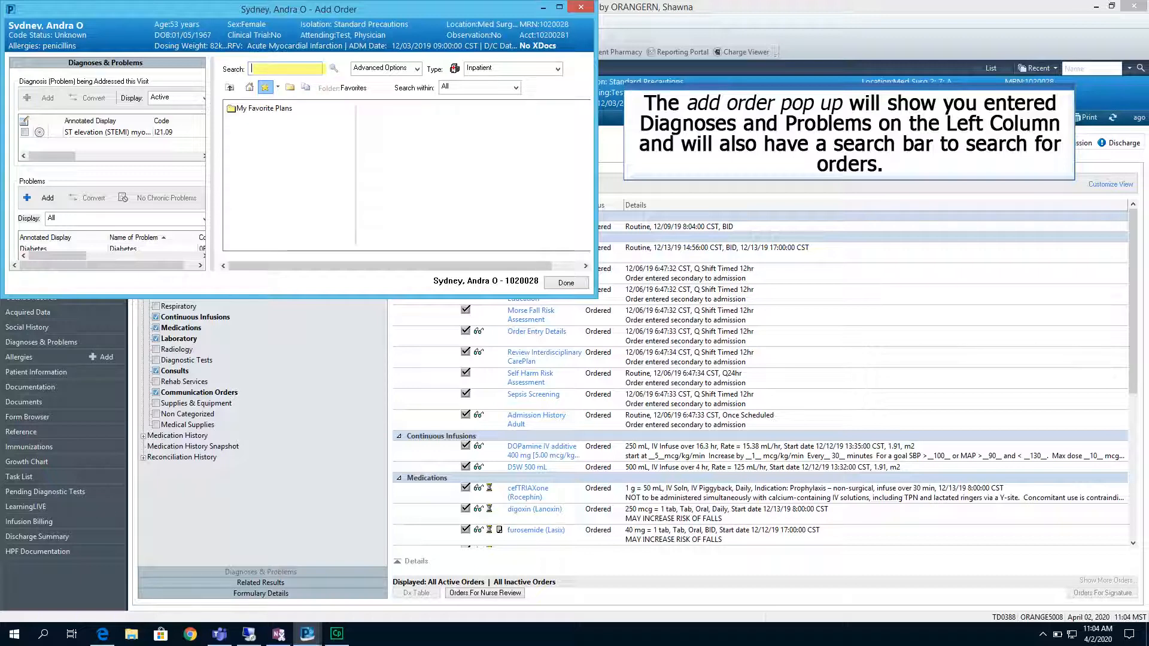
pyautogui.write('chest')
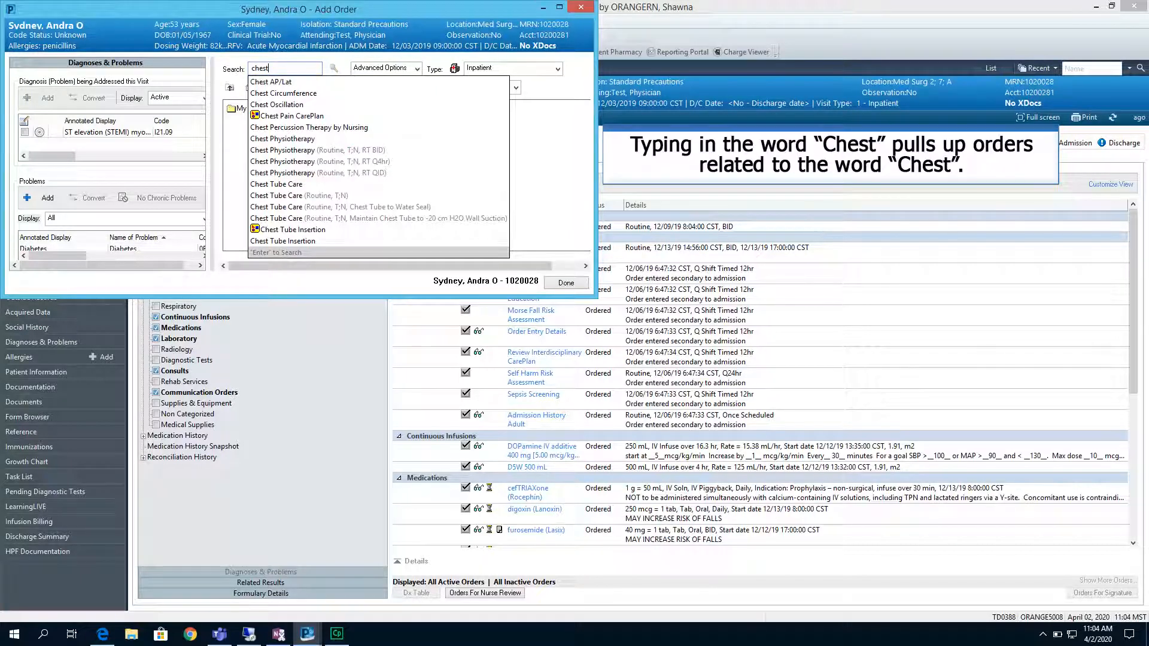
pyautogui.click(291, 115)
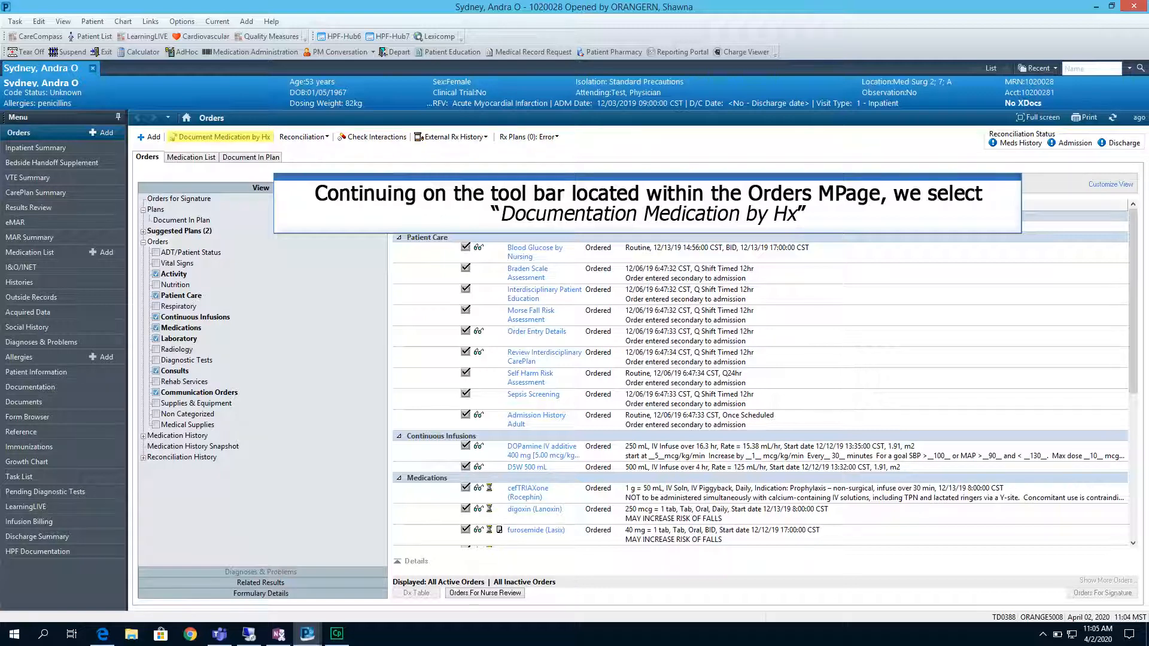
pyautogui.click(223, 136)
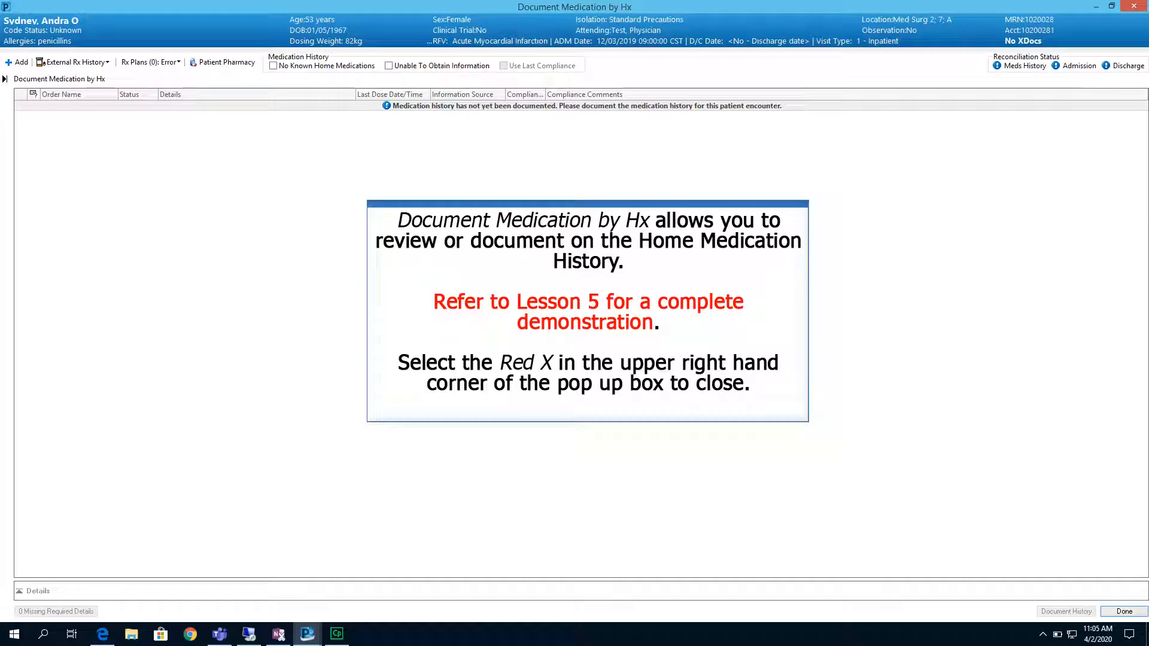
pyautogui.click(1141, 7)
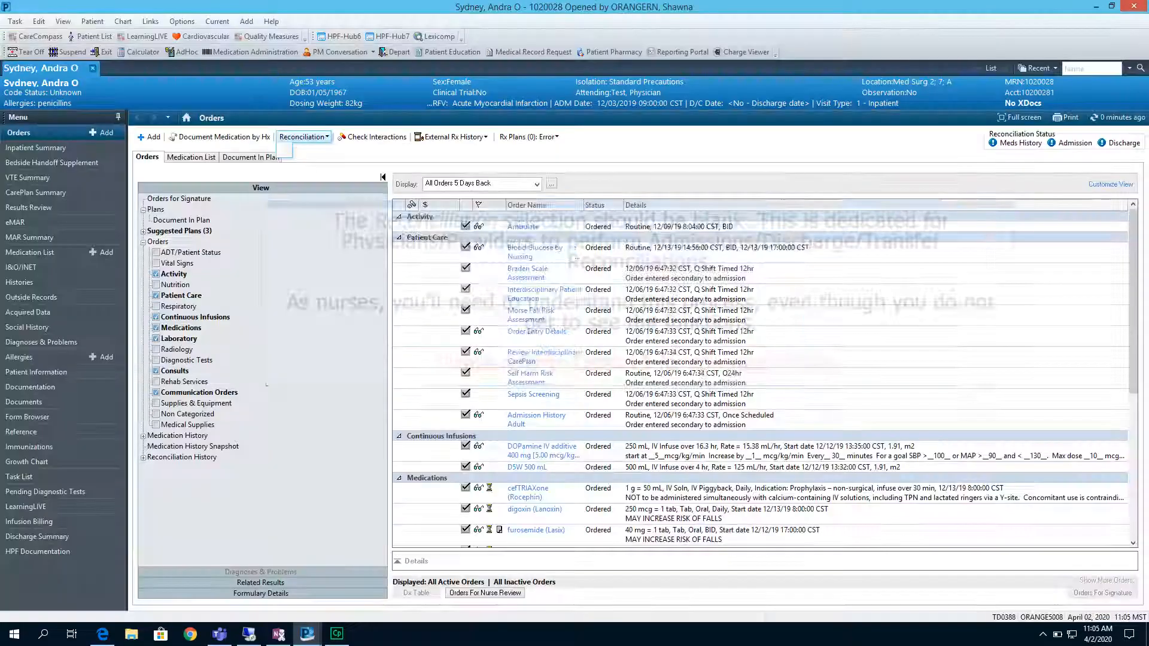
pyautogui.click(300, 137)
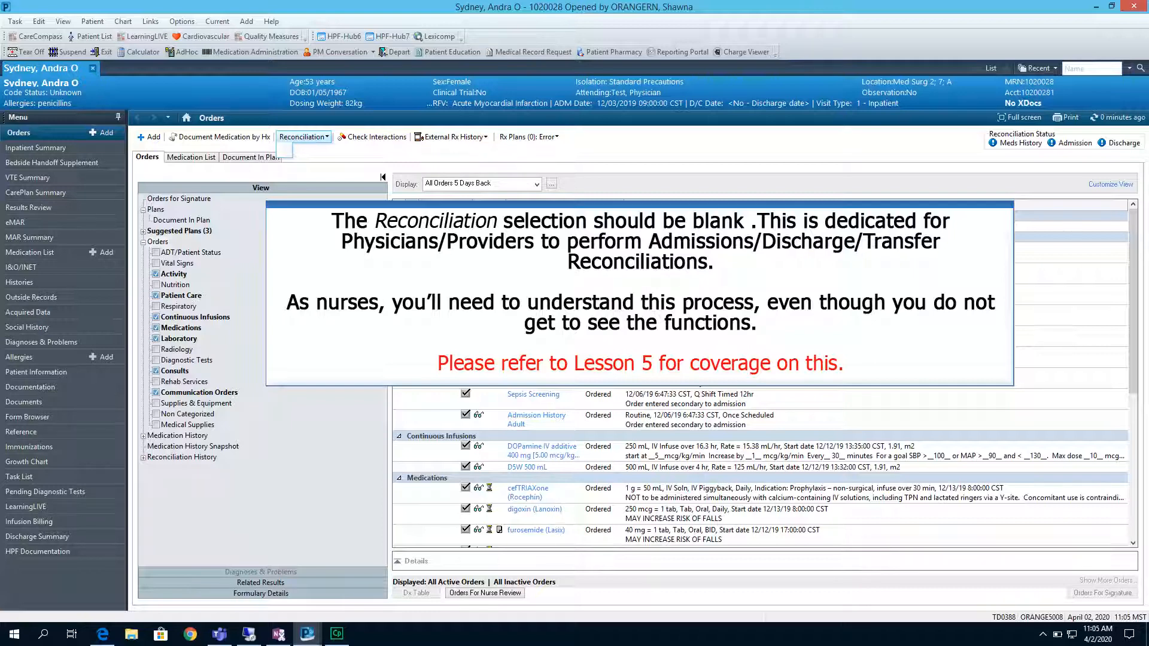
# - Choose View from the External Rx History dropdown on the Orders toolbar
pyautogui.click(452, 136)
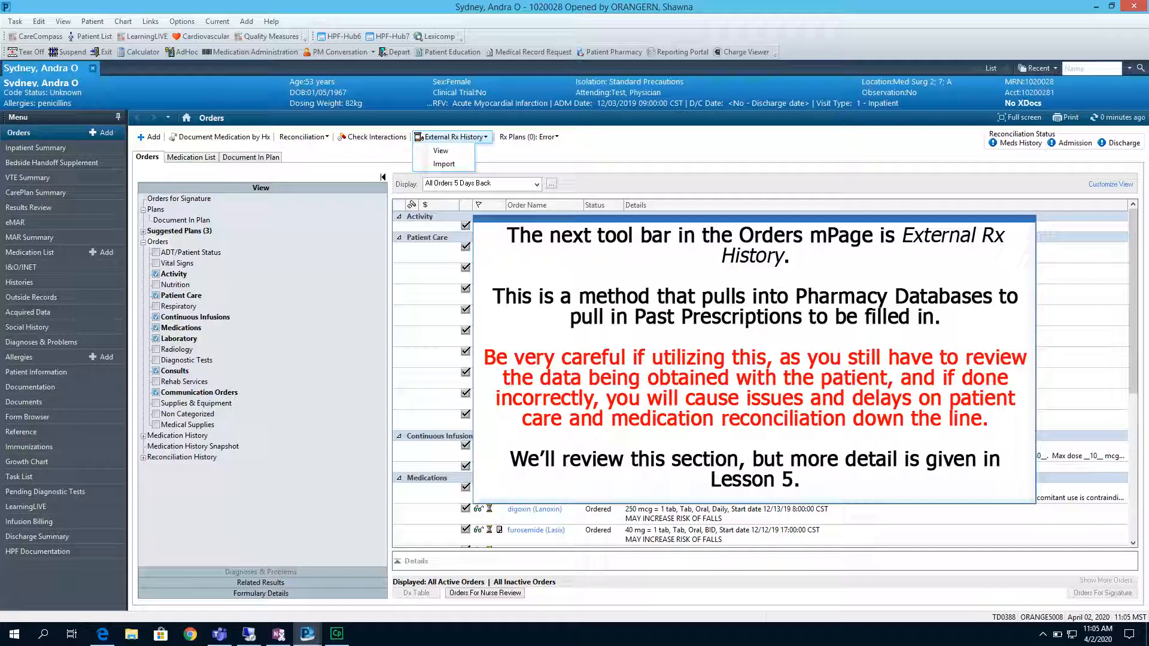
pyautogui.click(441, 150)
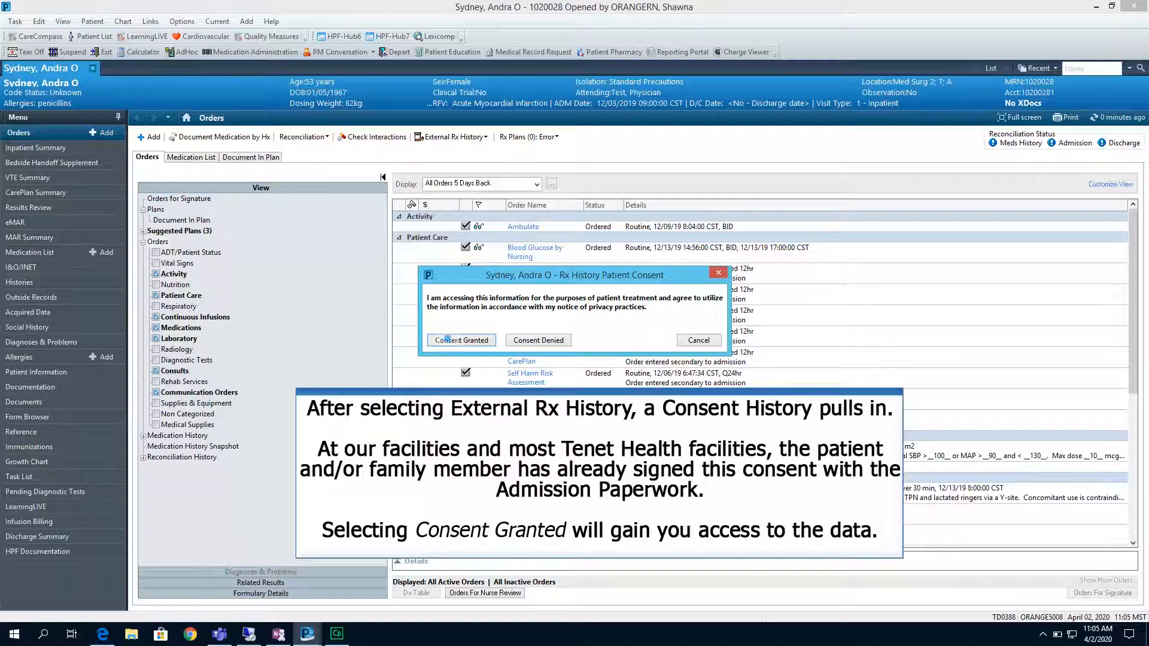
# - Grant consent, show Last 24 Months of external Rx history (no medications), and close it
pyautogui.click(460, 340)
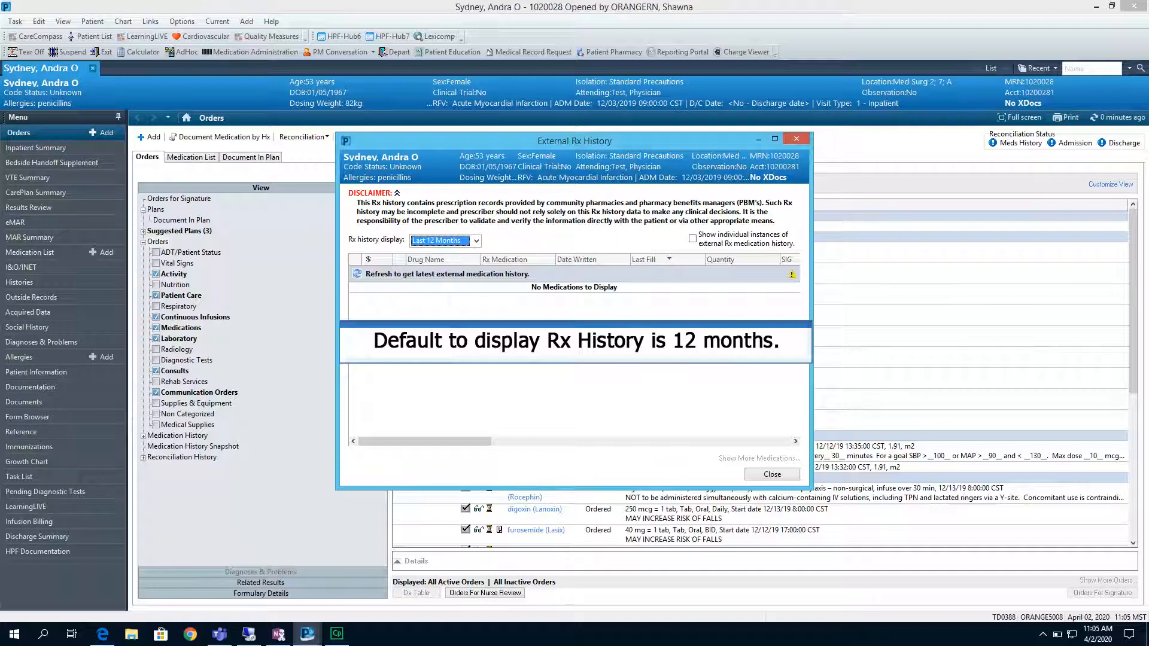
pyautogui.click(475, 241)
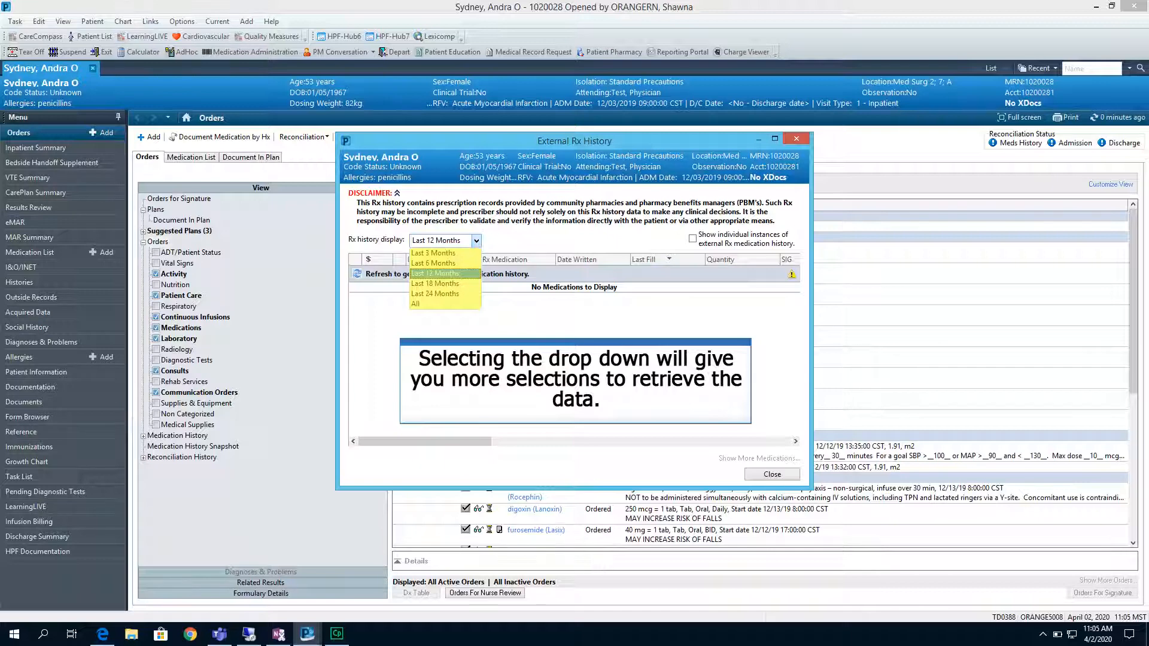
pyautogui.click(435, 294)
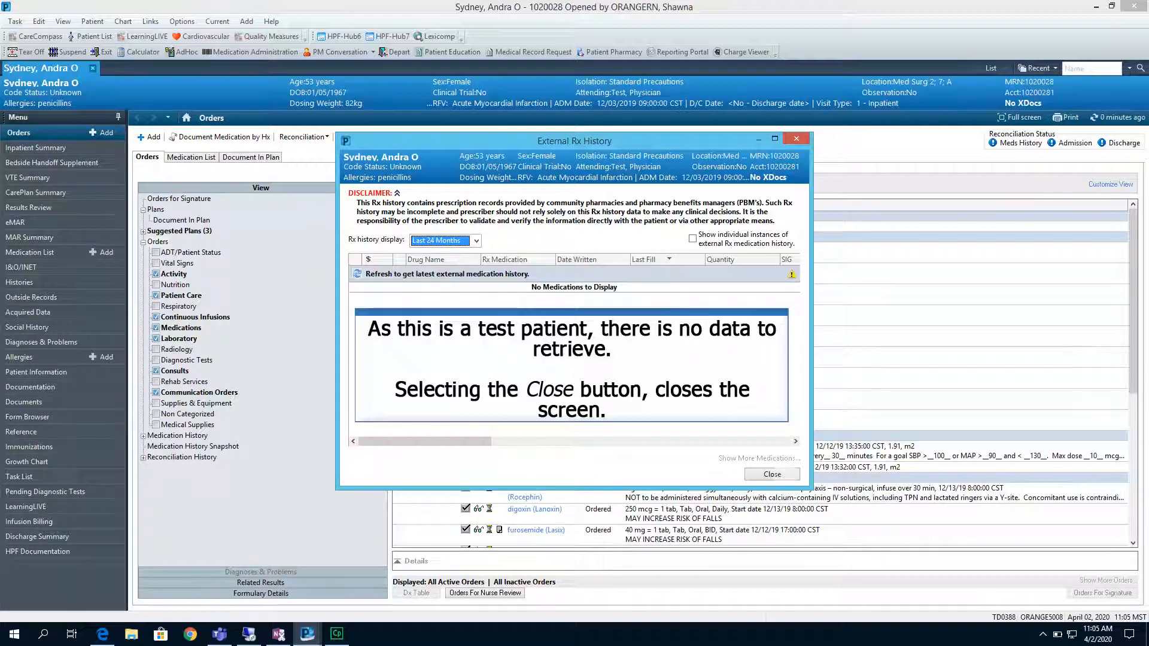
pyautogui.click(770, 474)
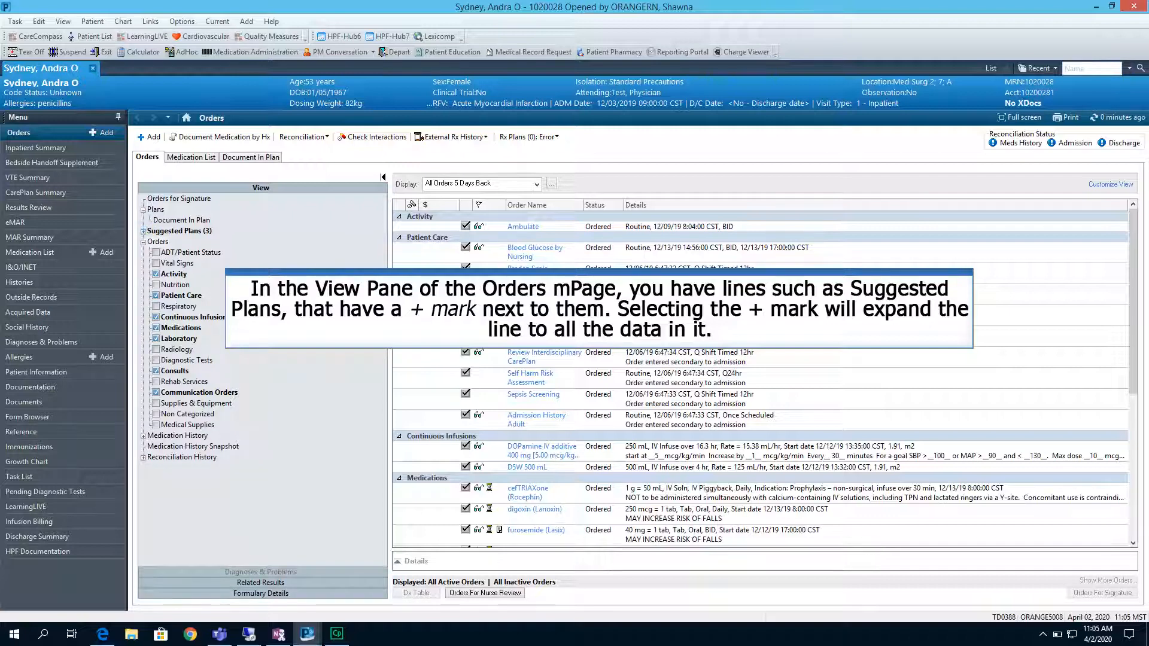
# - Expand Suggested Plans to see three care plans, then open the Inpatient Summary page
pyautogui.click(144, 229)
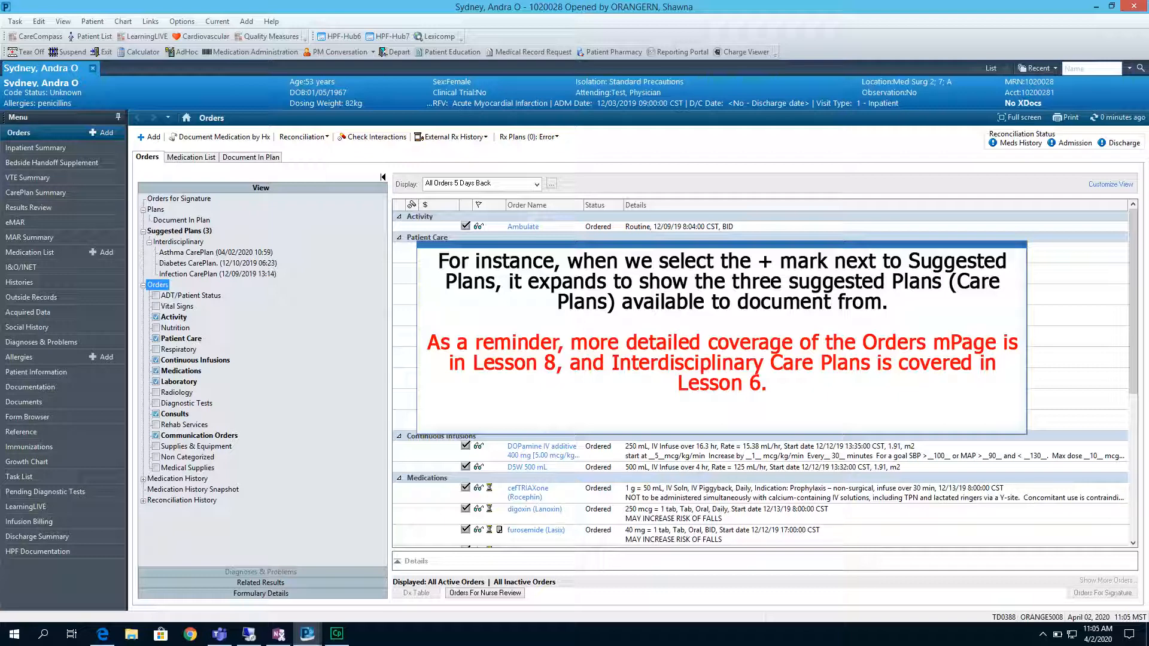
pyautogui.click(36, 147)
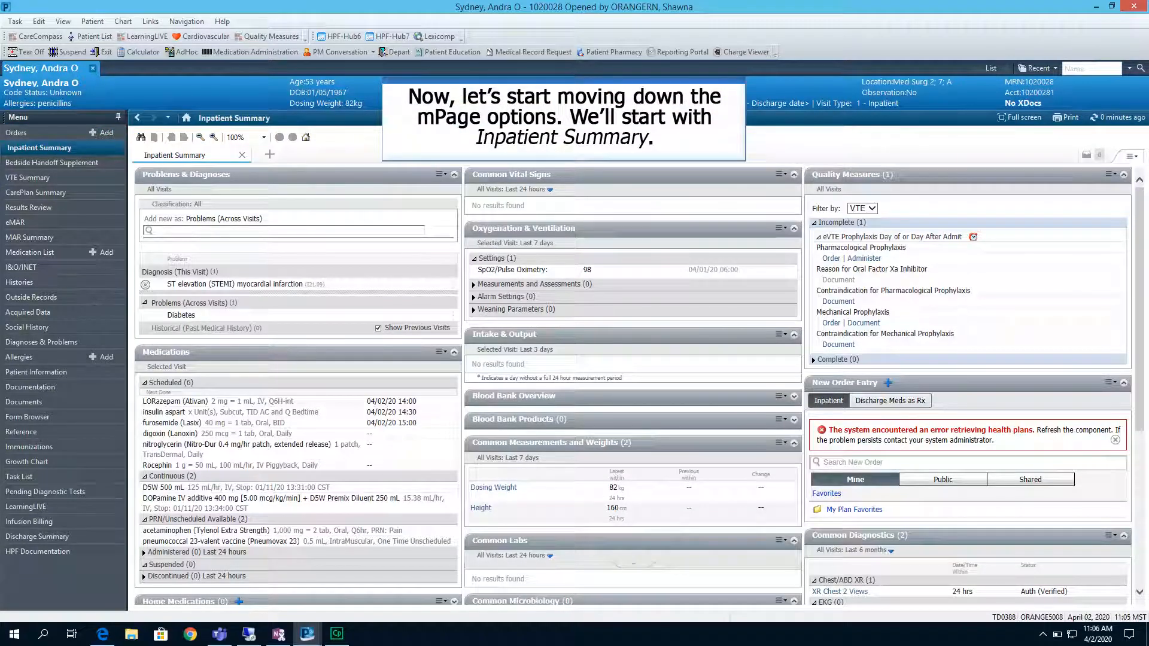
# - Open Bedside Handoff Supplement from the Menu, landing on its Situation Background tab
pyautogui.click(40, 147)
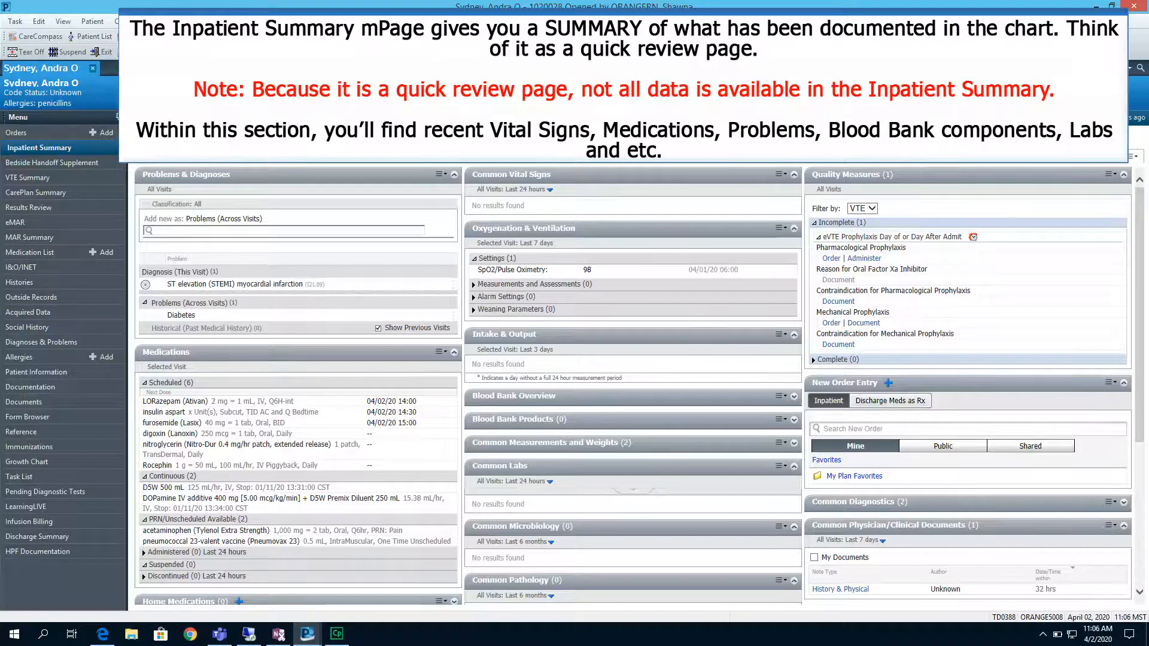
pyautogui.click(51, 162)
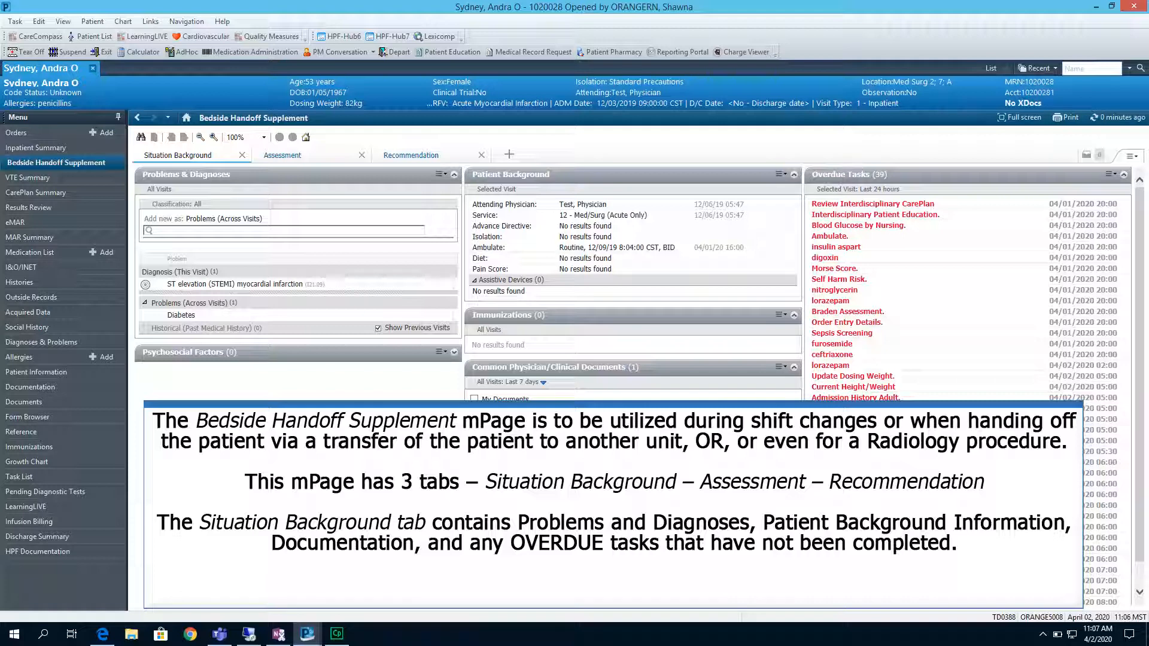
# - View the Assessment tab, then the Recommendation tab with Discharge Plan expanded
pyautogui.click(281, 155)
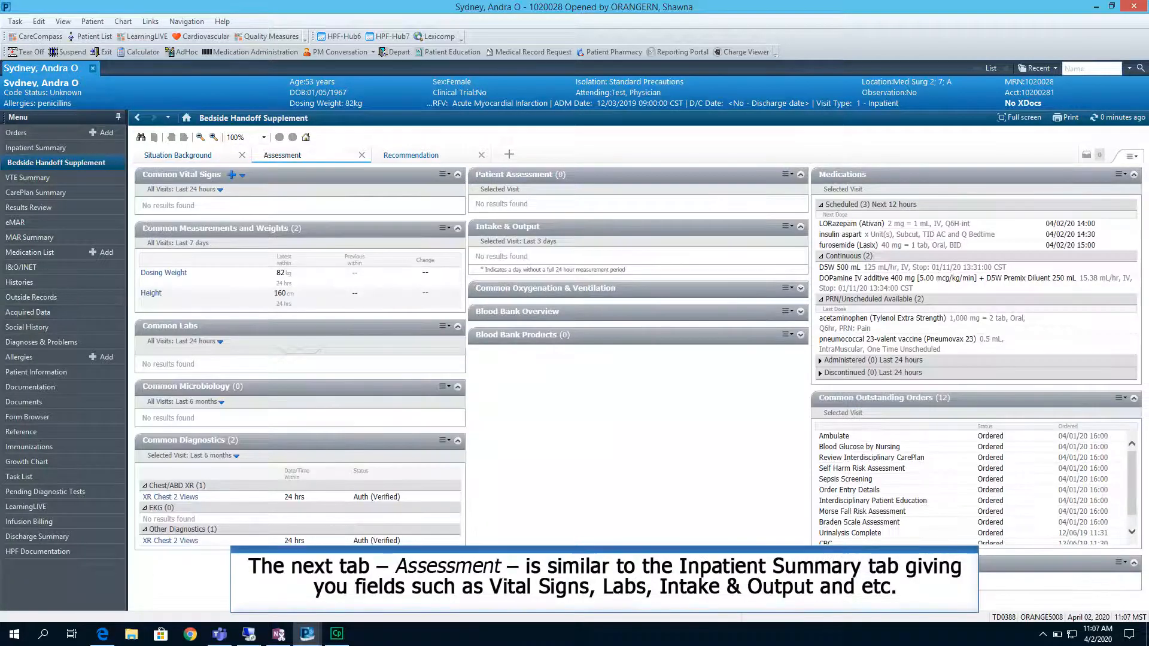
pyautogui.click(281, 155)
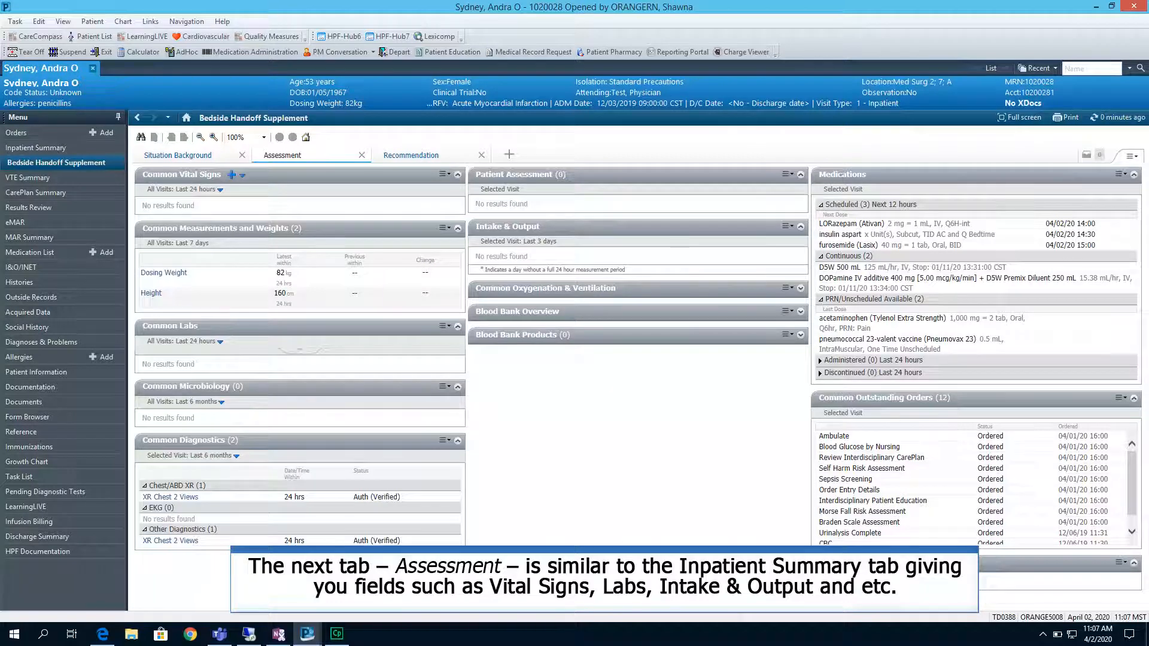
pyautogui.click(411, 155)
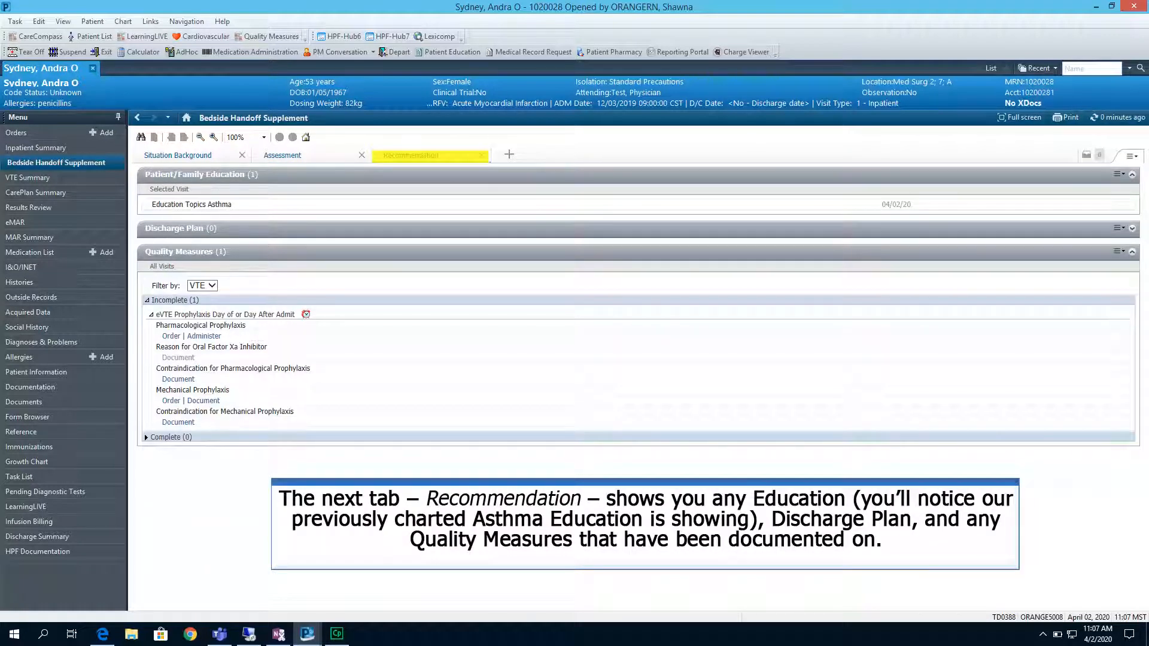
pyautogui.click(411, 155)
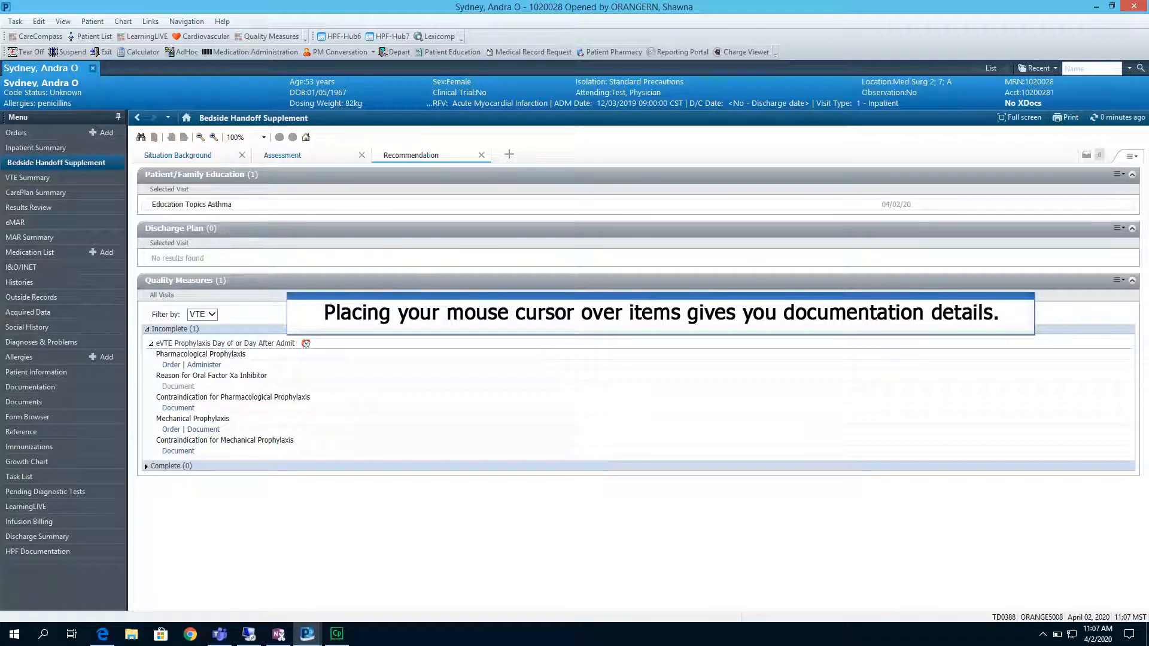
# - View the VTE Summary page, then open Results Review on its Vital Signs tab
pyautogui.click(28, 177)
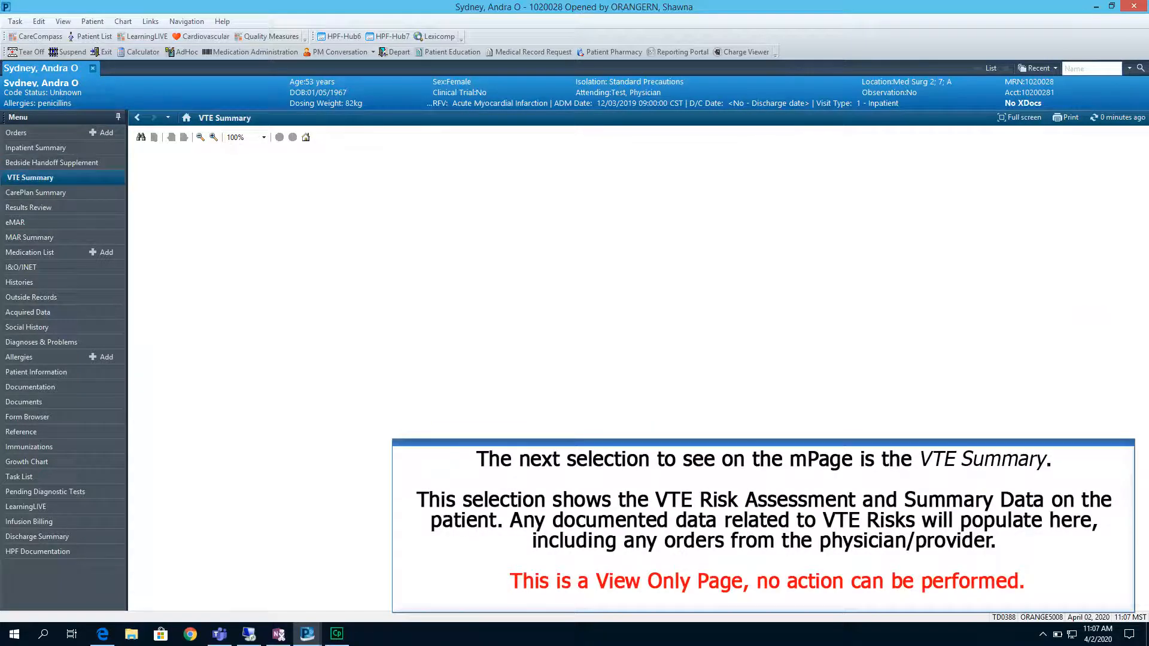
pyautogui.click(31, 177)
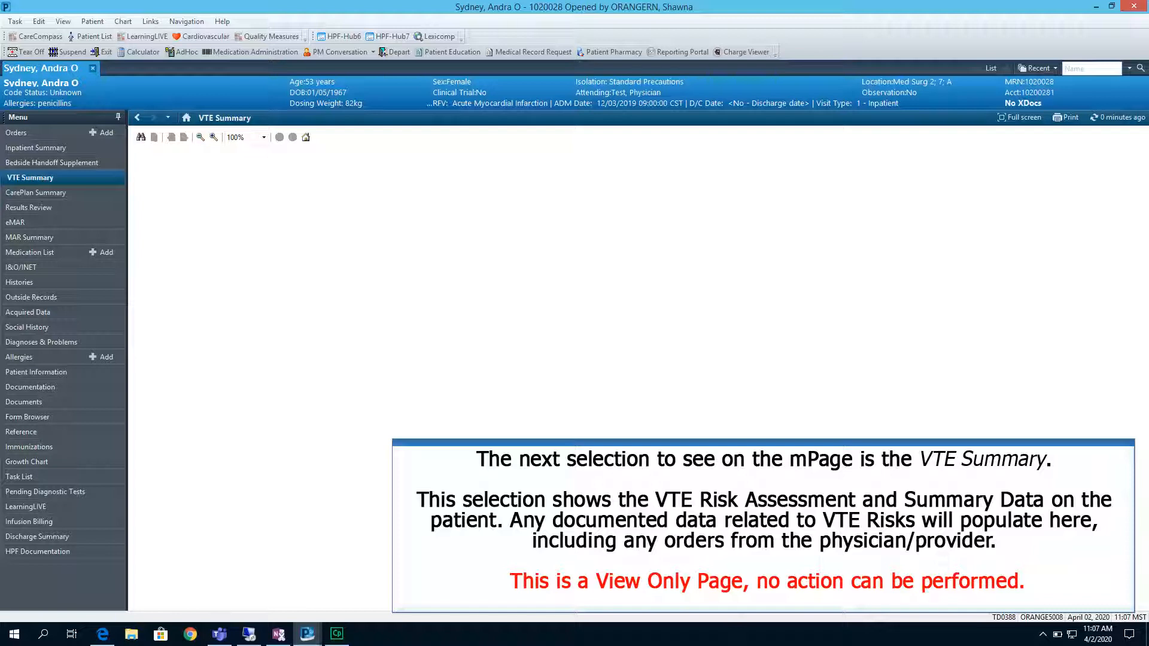
pyautogui.click(32, 208)
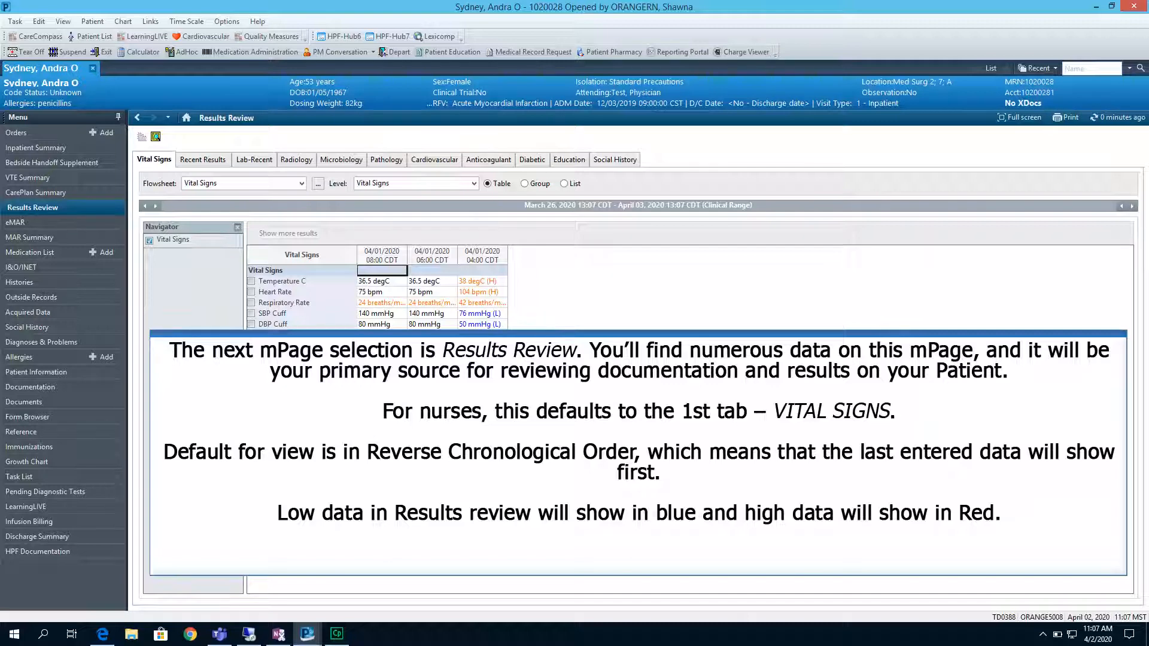
# - Show Recent Results listing measurements, vital signs, chemistry and education results by date
pyautogui.click(154, 159)
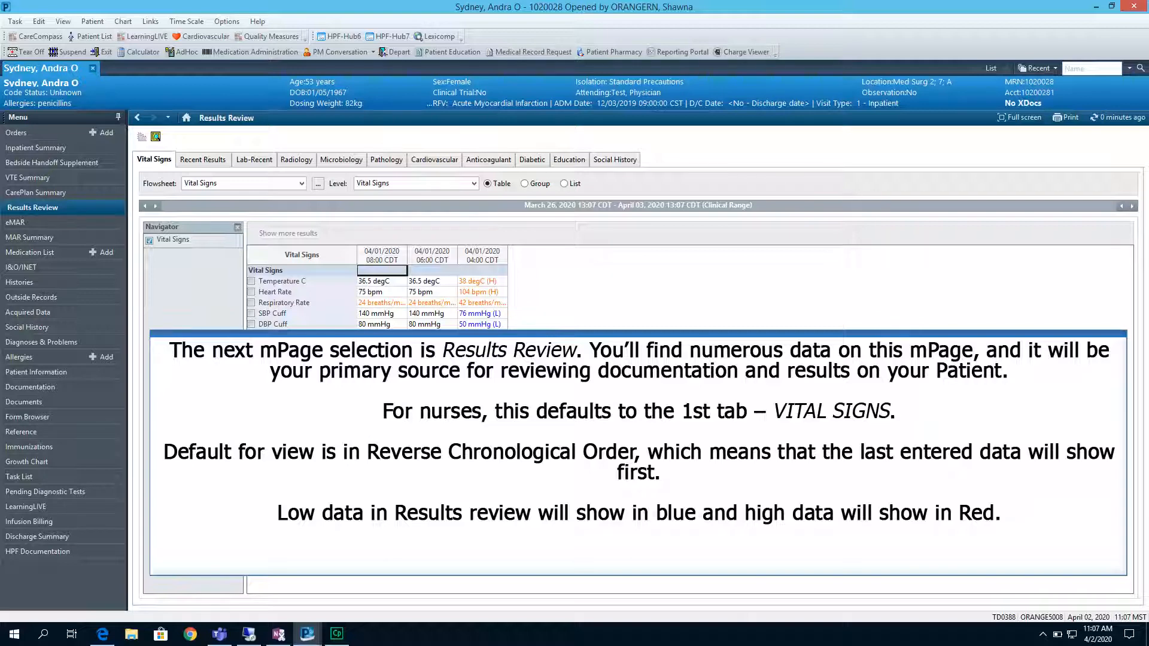
pyautogui.click(202, 159)
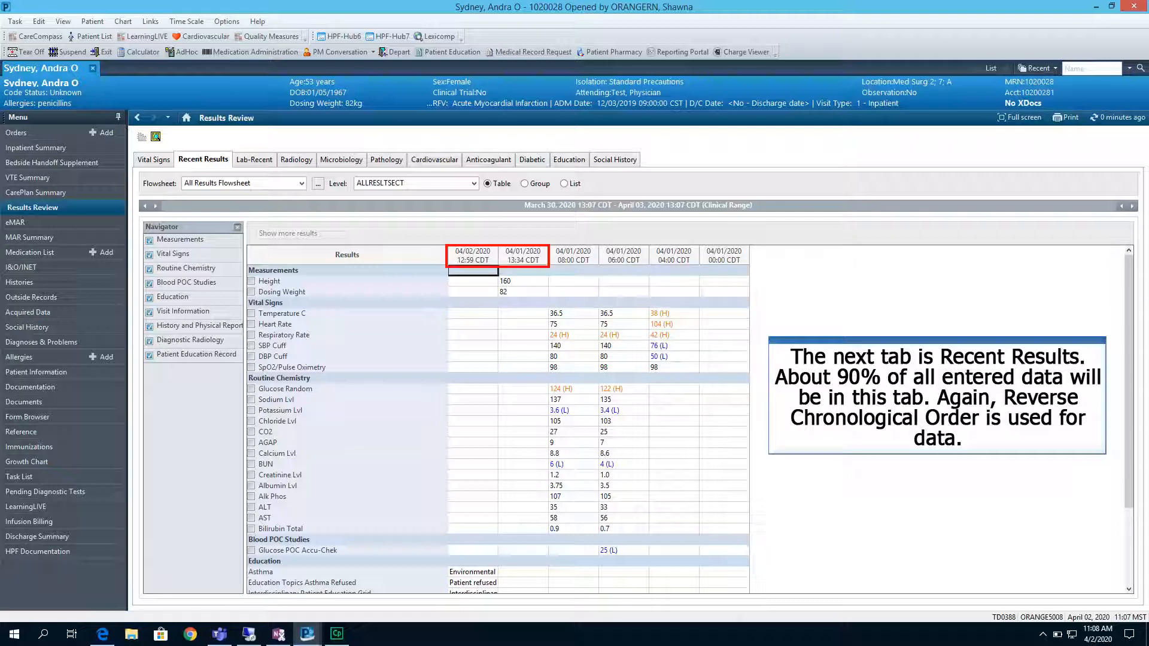
# - Jump to Diagnostic Radiology, back to Measurements, then open the Lab-Recent tab
pyautogui.click(472, 270)
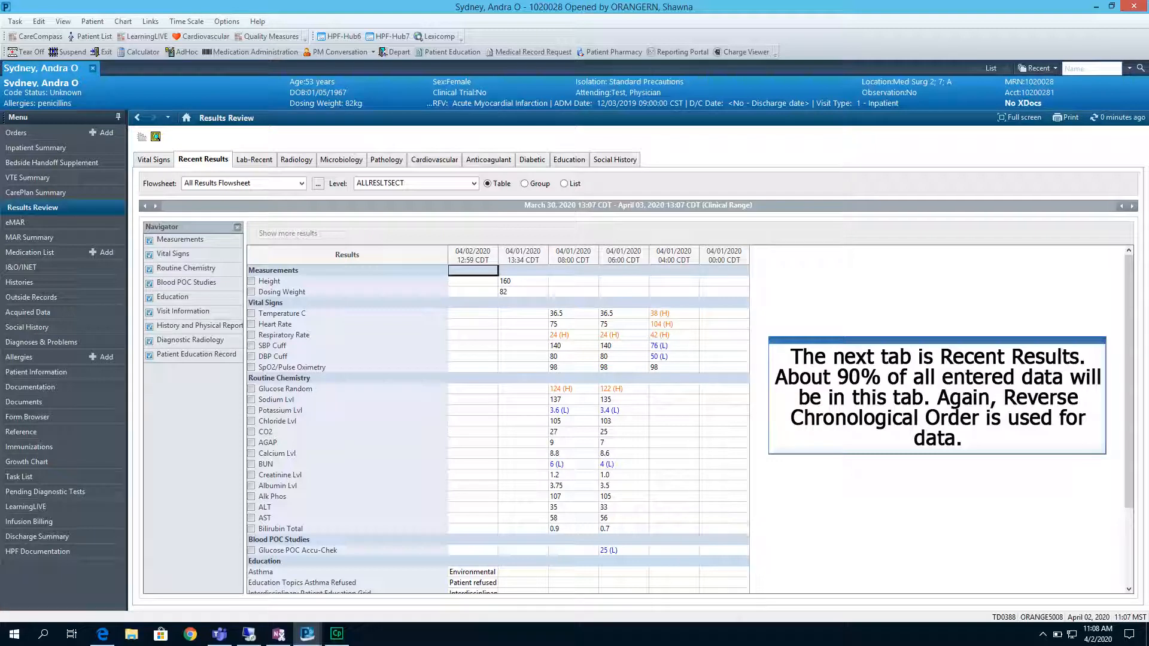
pyautogui.click(190, 339)
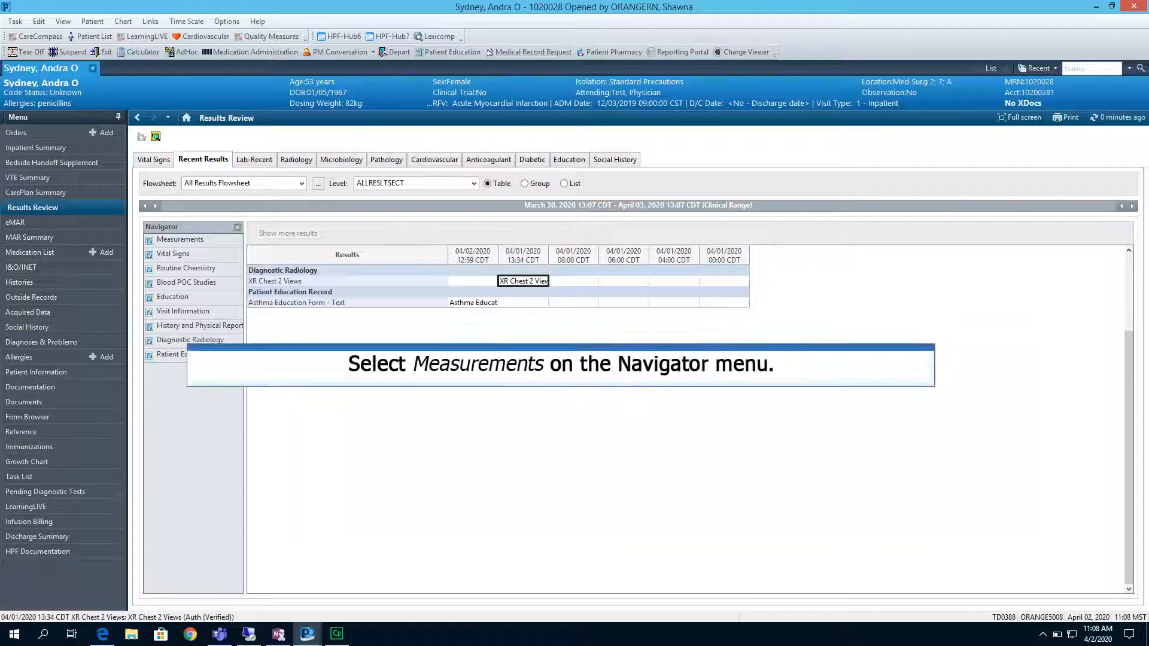
pyautogui.click(179, 238)
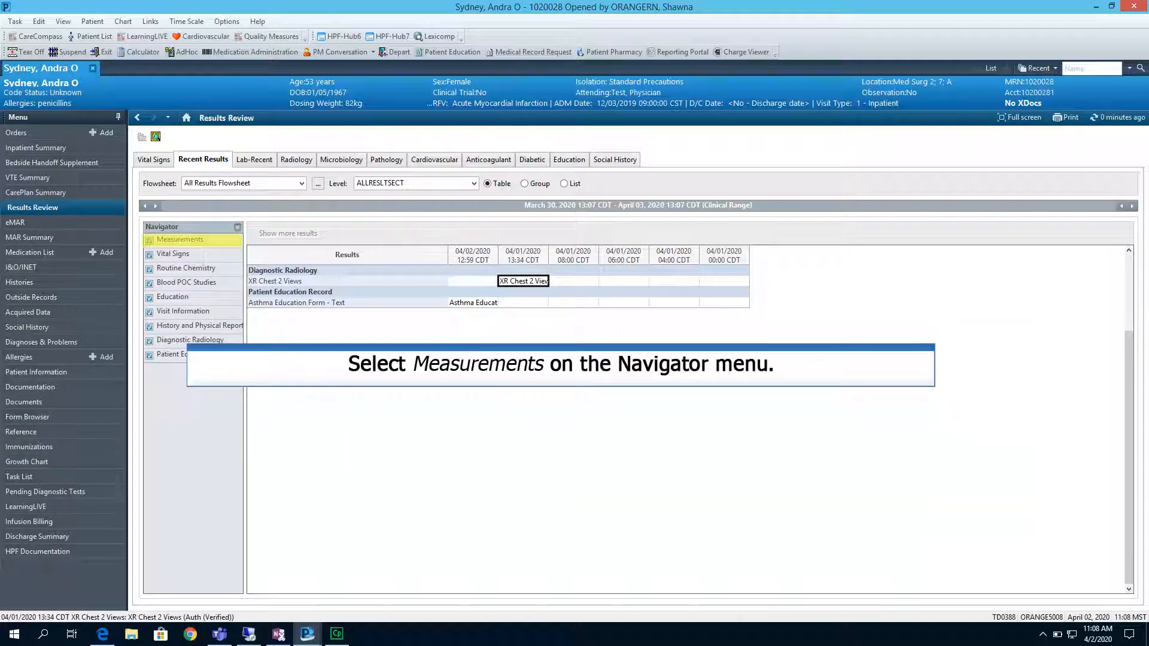
pyautogui.click(179, 239)
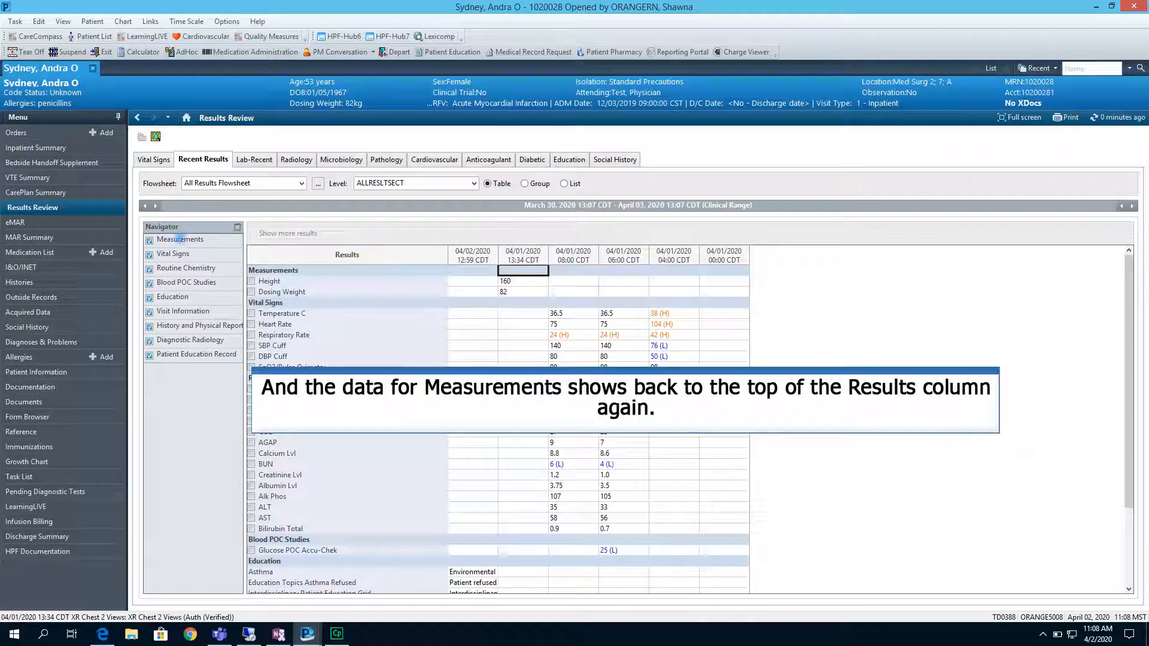
pyautogui.click(254, 159)
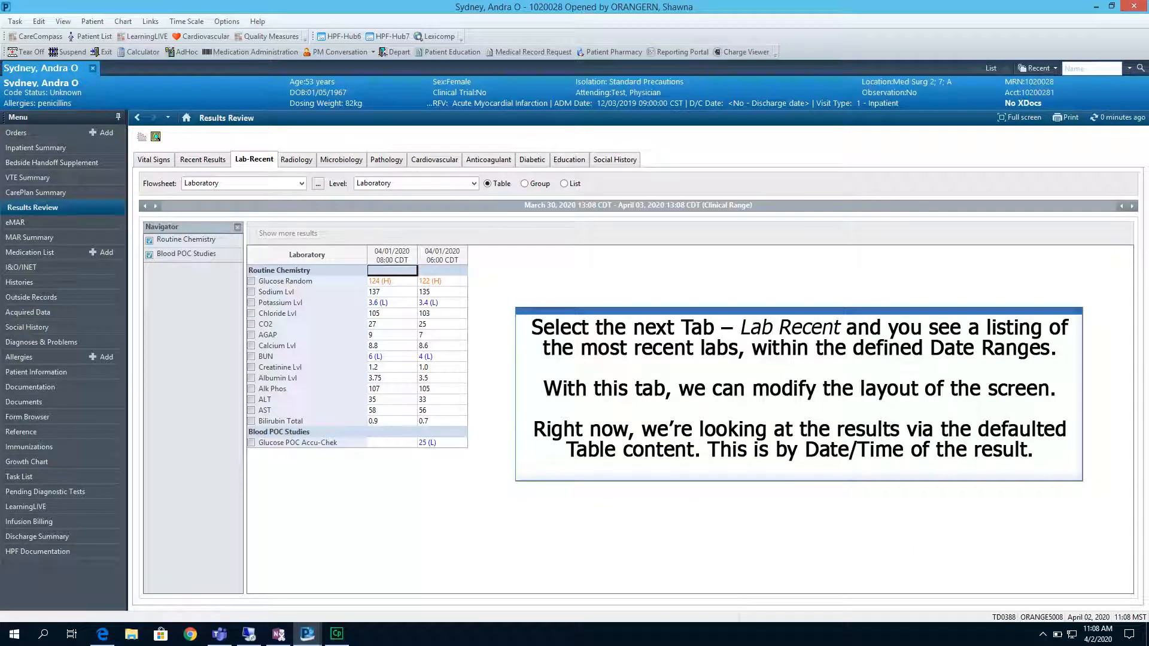
pyautogui.click(254, 159)
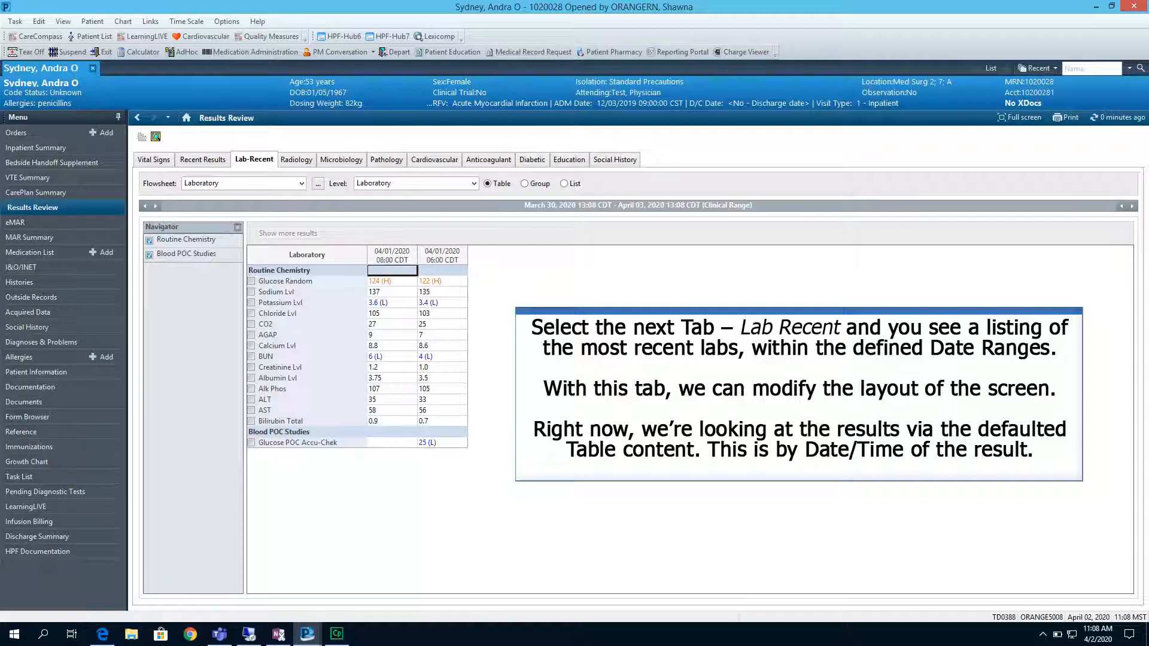
pyautogui.click(525, 183)
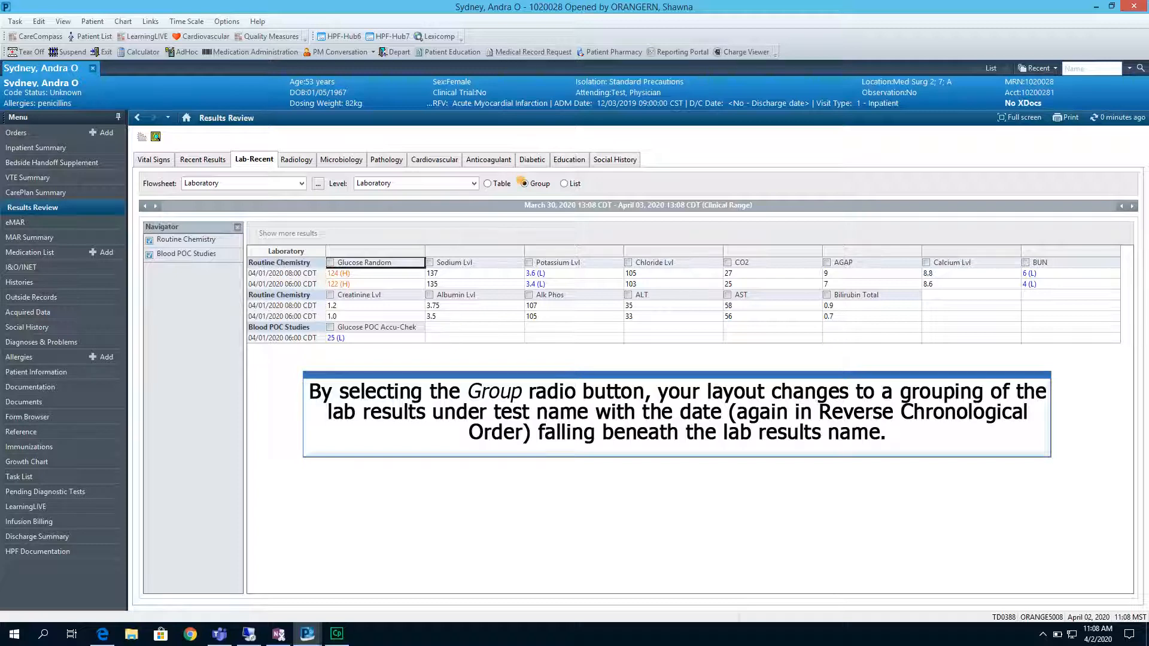
pyautogui.click(563, 183)
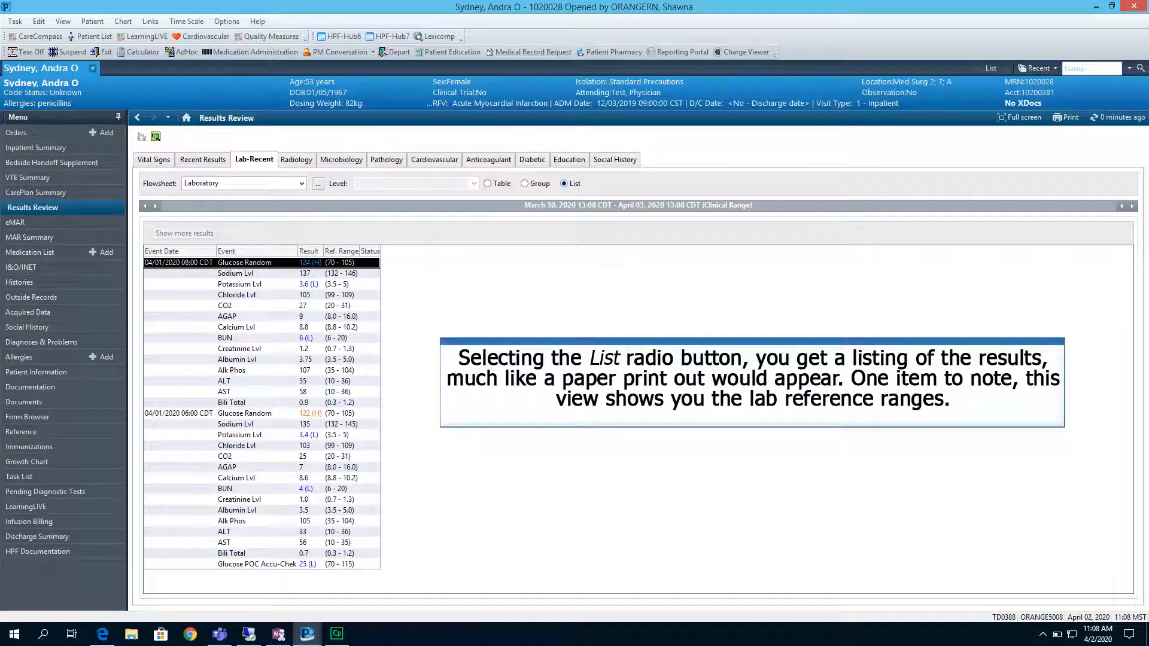
pyautogui.click(487, 183)
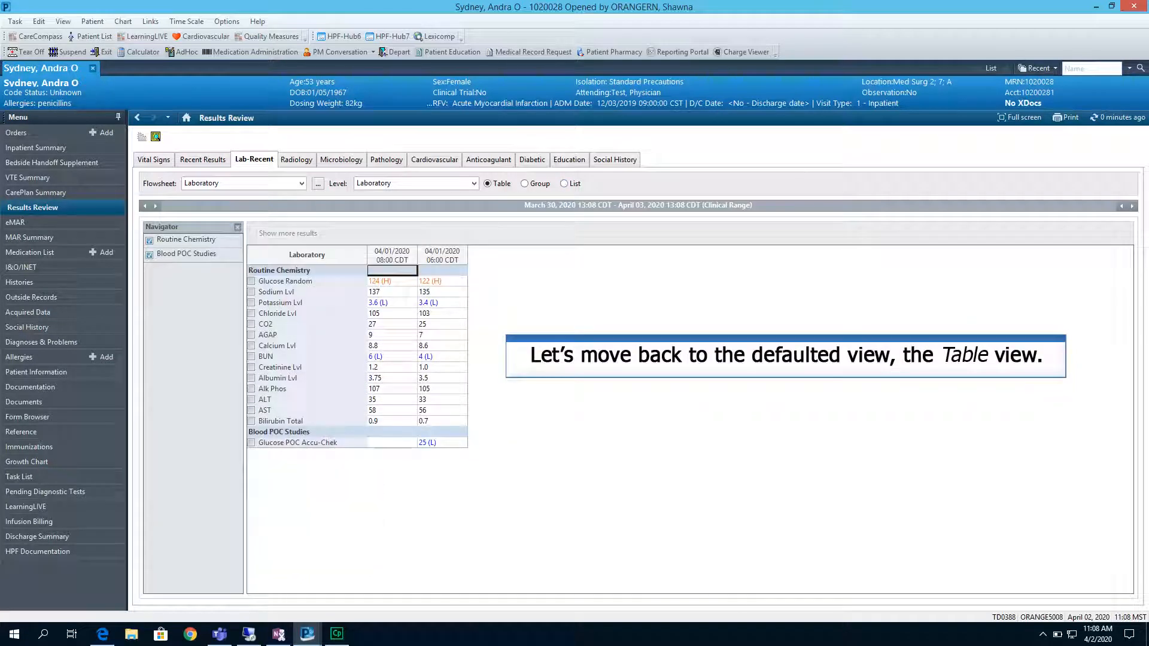
pyautogui.click(487, 183)
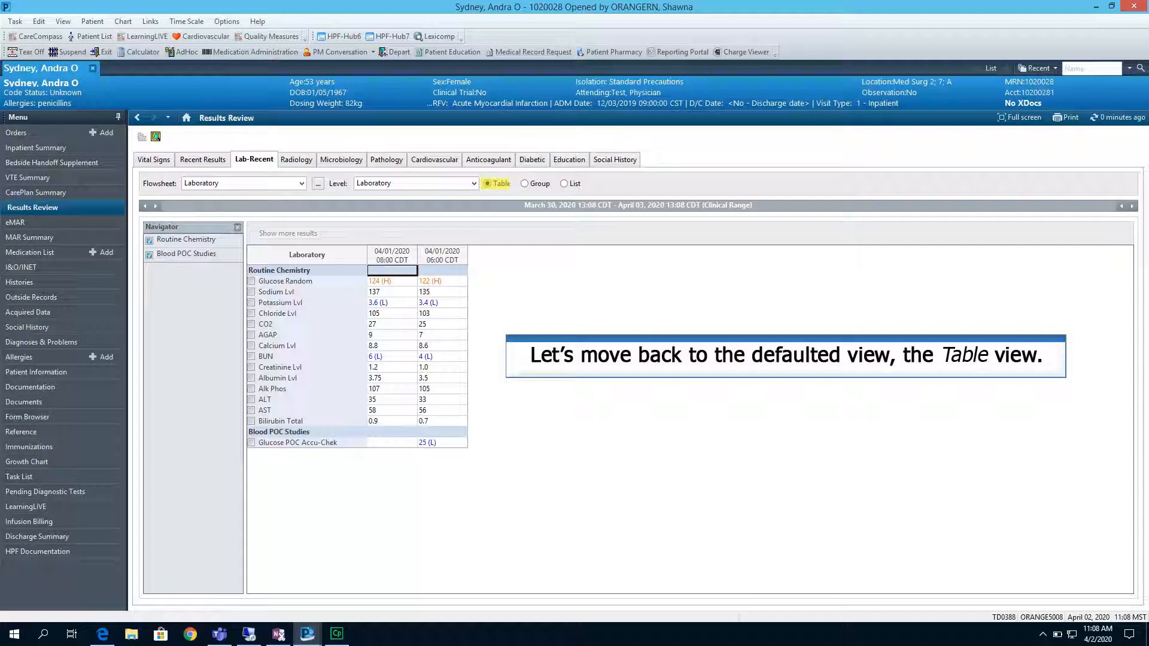
# - Mark Glucose Random and Potassium Lvl and plot them as two separate flowsheet graphs
pyautogui.click(285, 281)
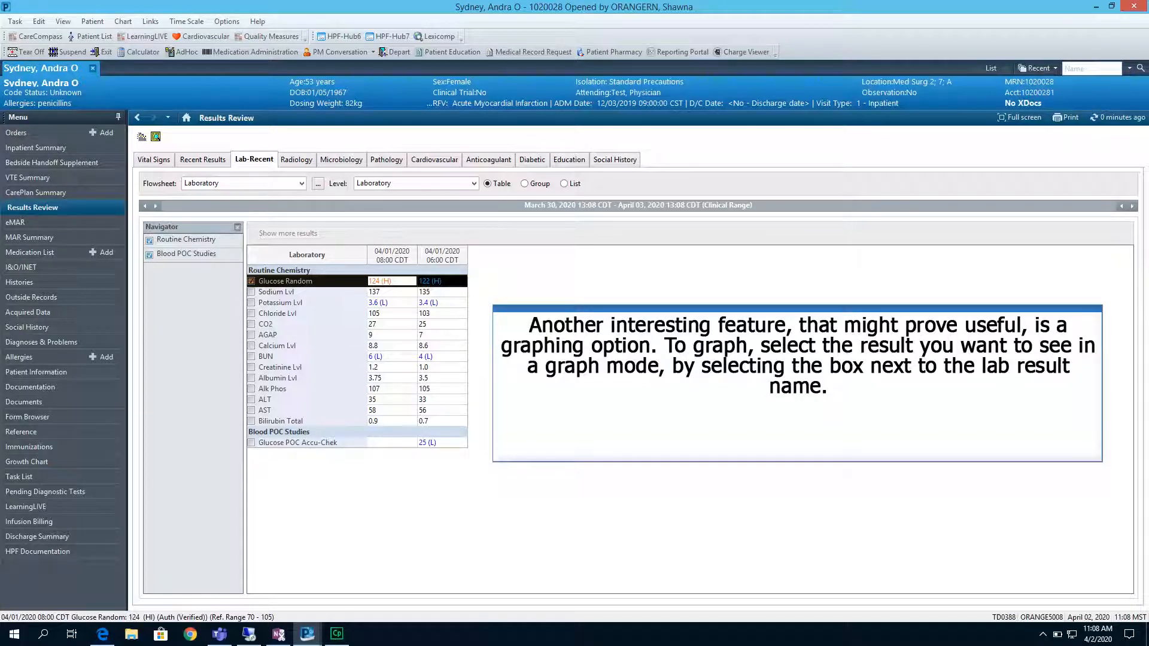
pyautogui.click(250, 302)
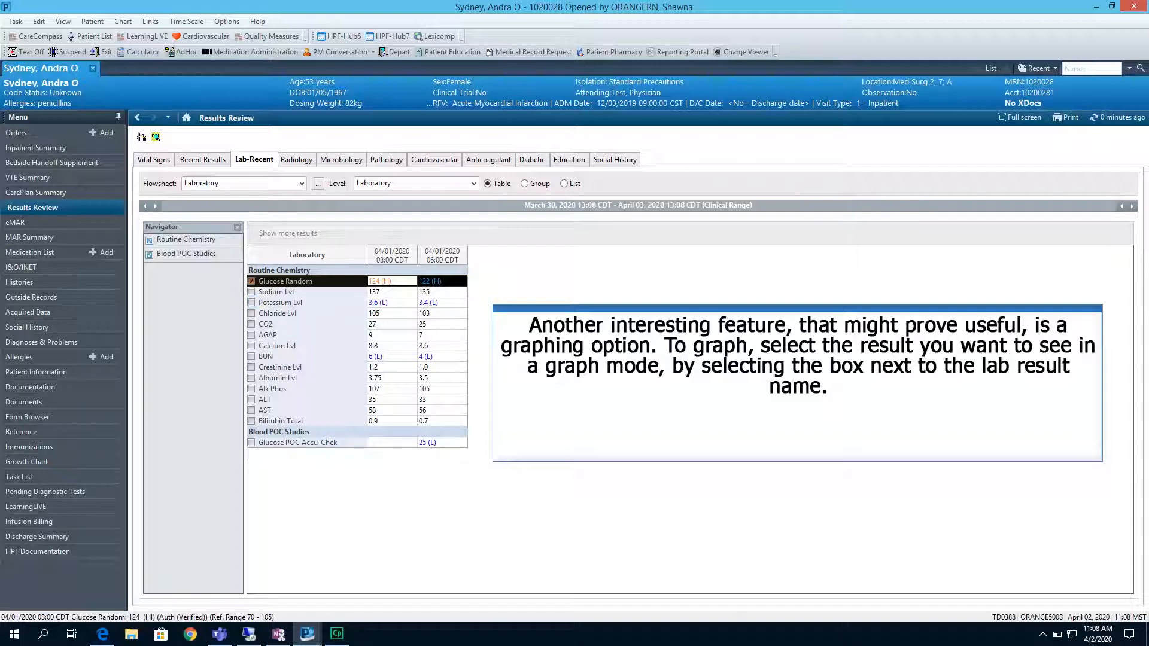
pyautogui.click(251, 303)
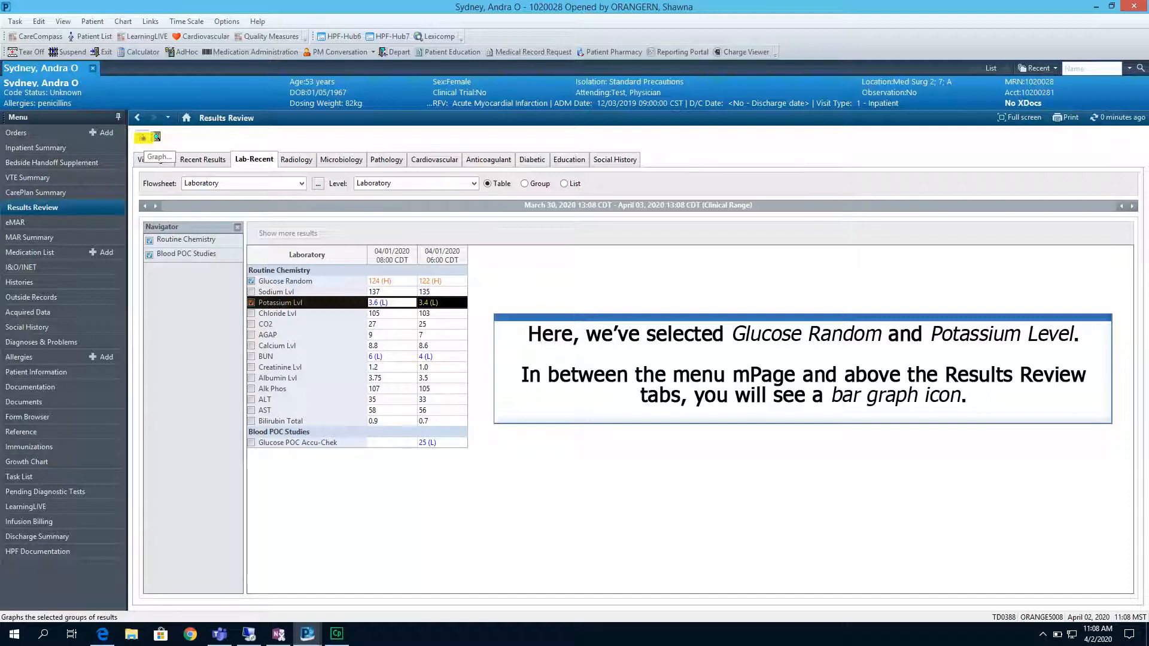
pyautogui.click(154, 137)
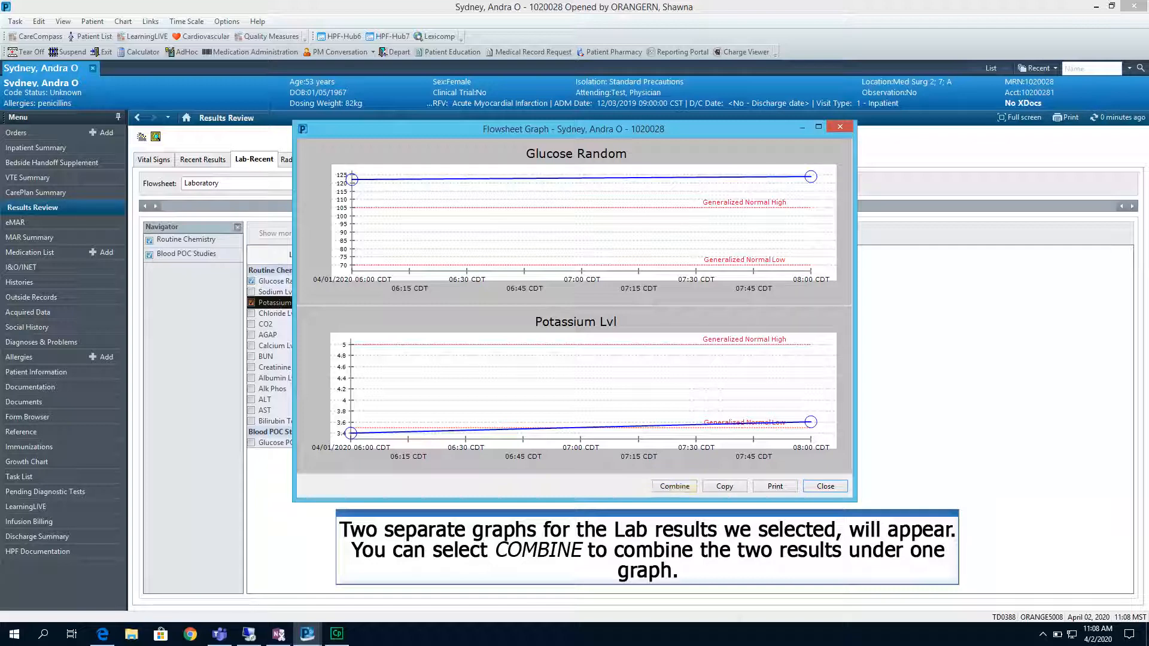
# - Merge the Glucose Random and Potassium Lvl graphs into one, then close the graph window
pyautogui.click(674, 486)
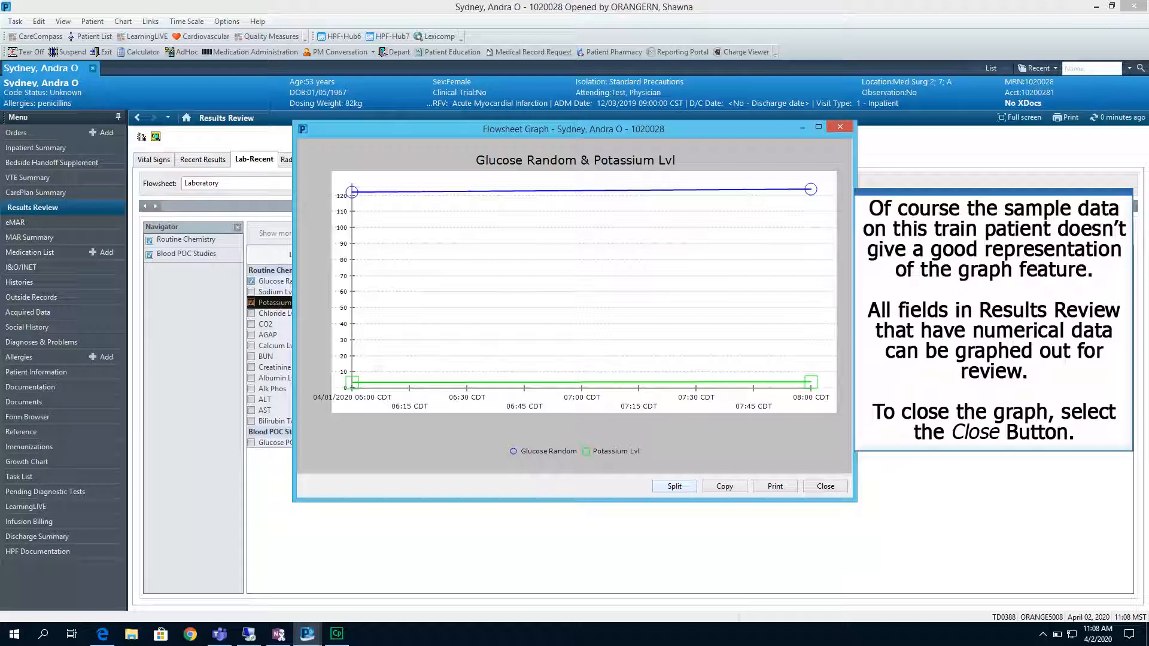
pyautogui.moveTo(825, 486)
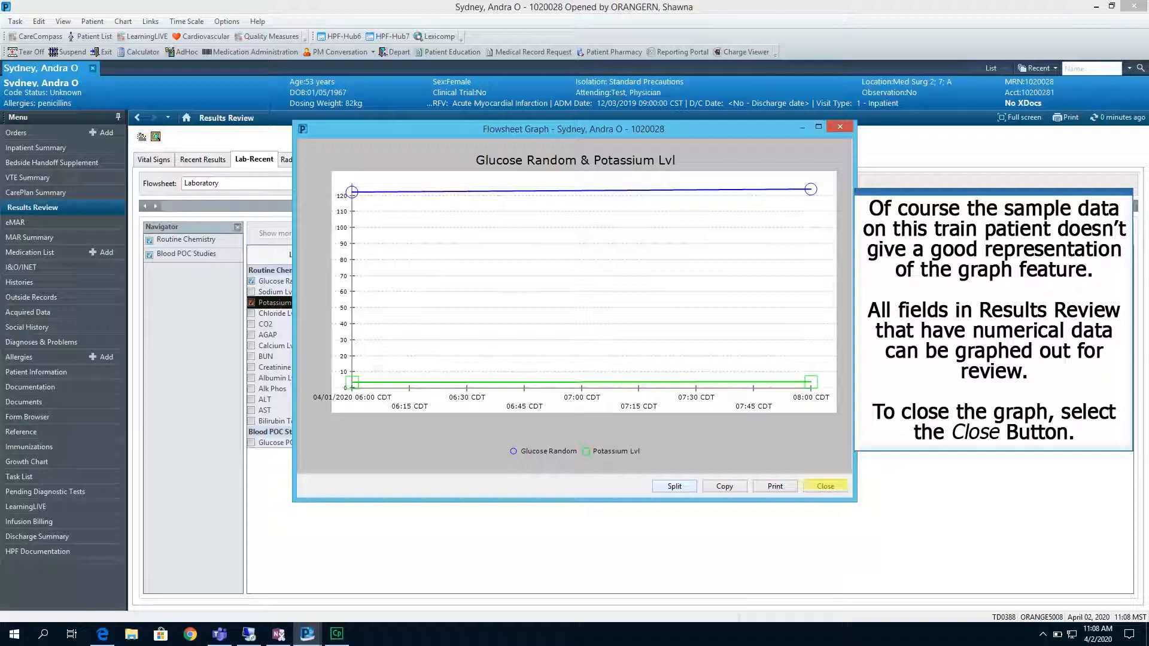
pyautogui.click(824, 486)
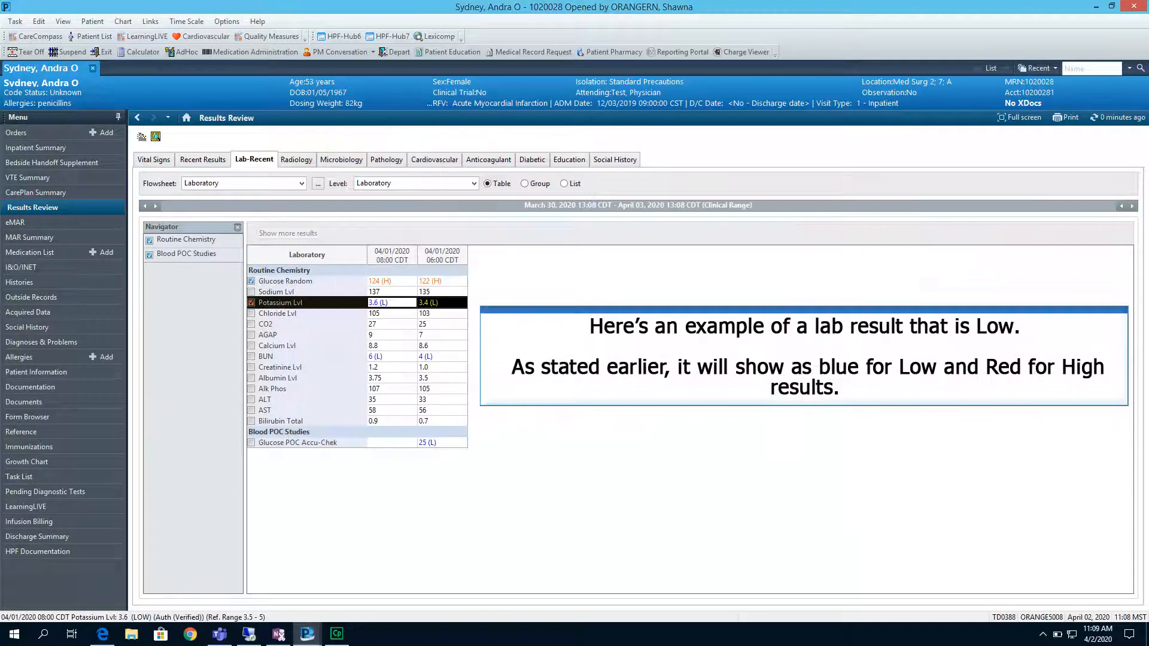
pyautogui.click(379, 303)
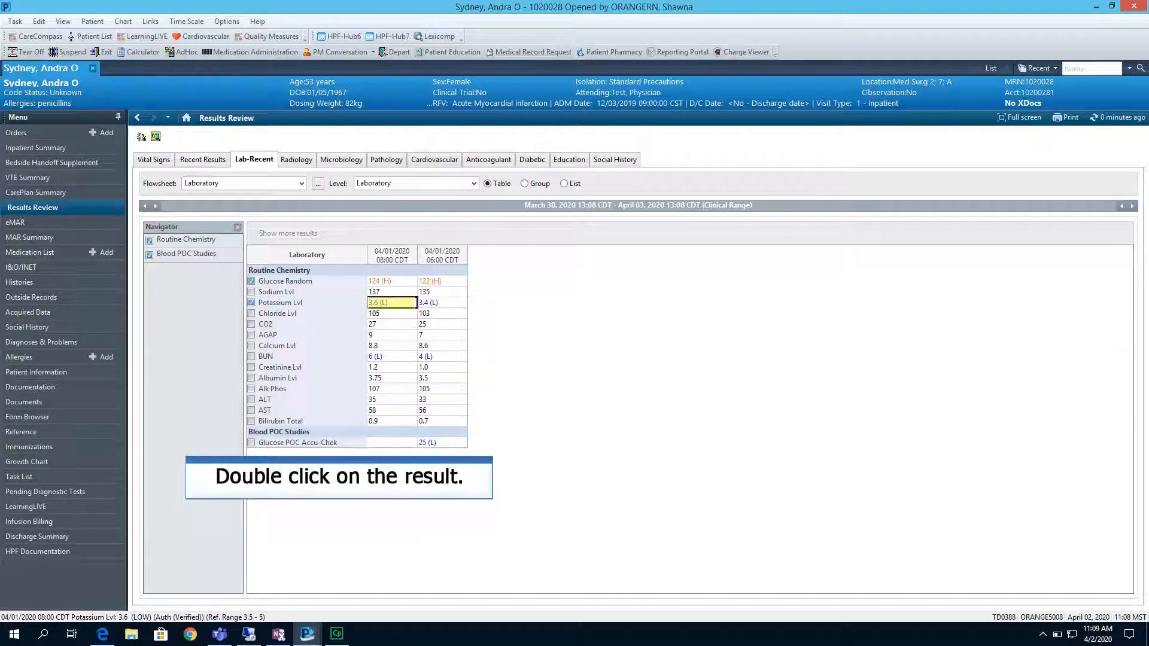
# - Open the low Potassium Lvl result details, check the Specimen tab, and return to Result
pyautogui.doubleClick(379, 302)
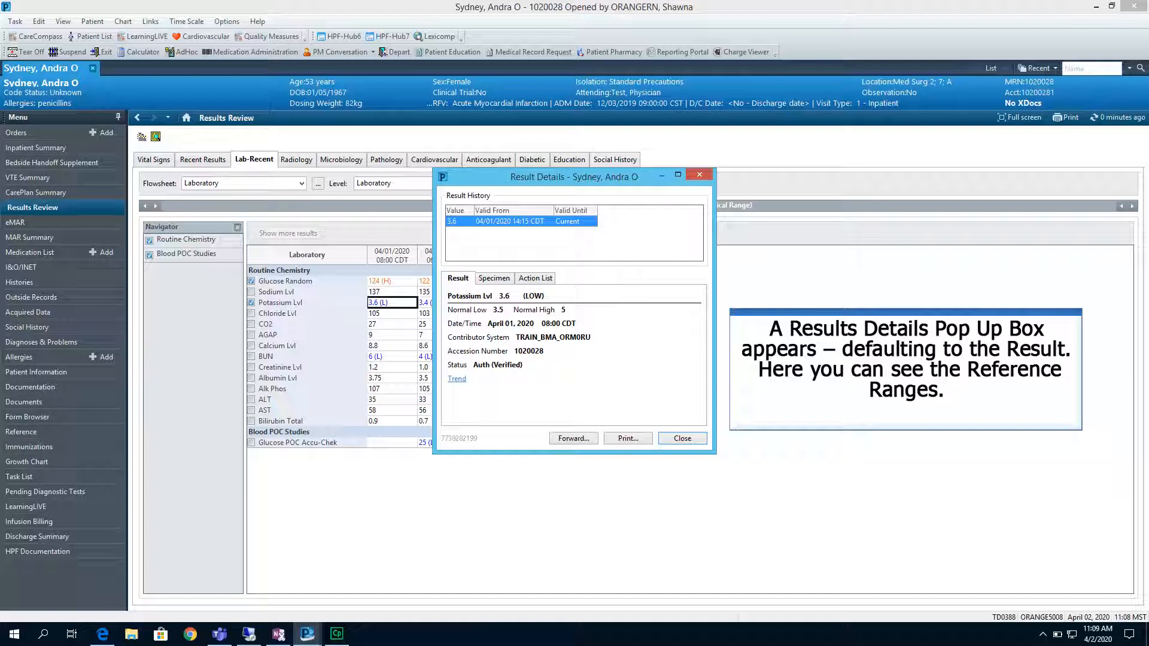
pyautogui.click(494, 278)
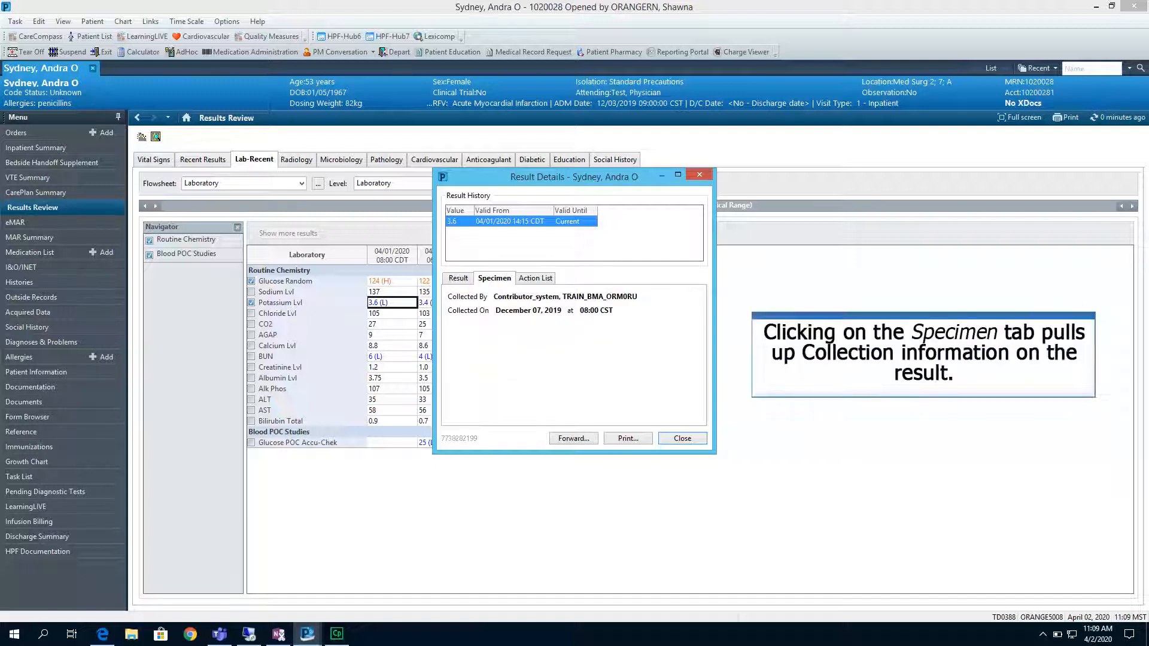
pyautogui.click(494, 278)
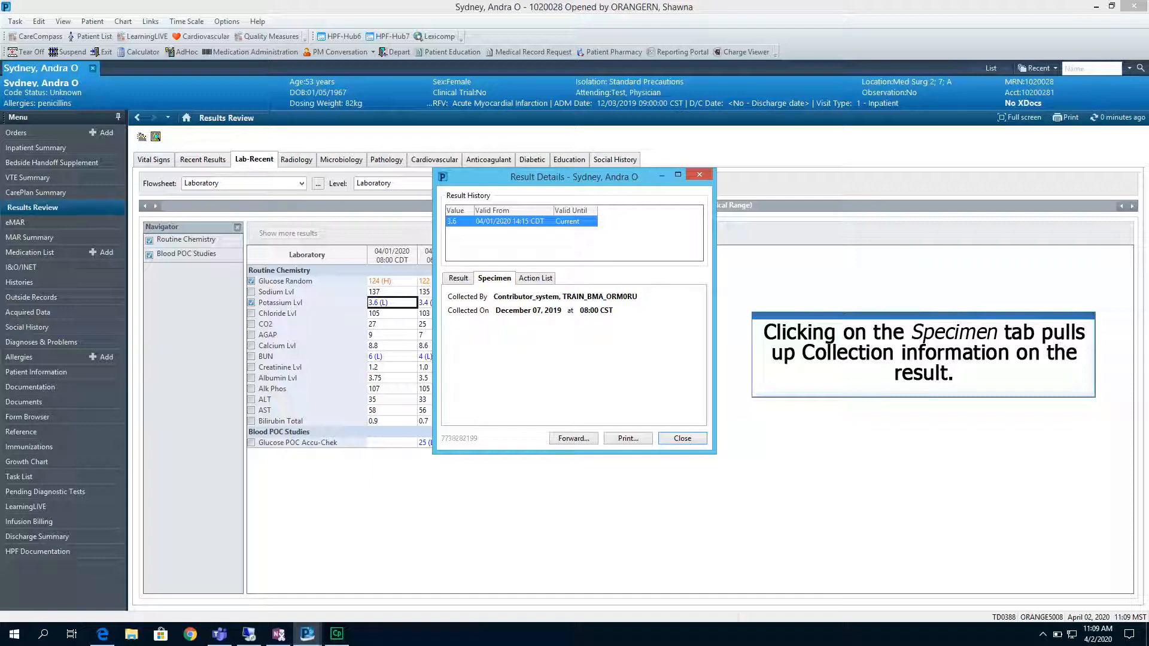
pyautogui.click(457, 277)
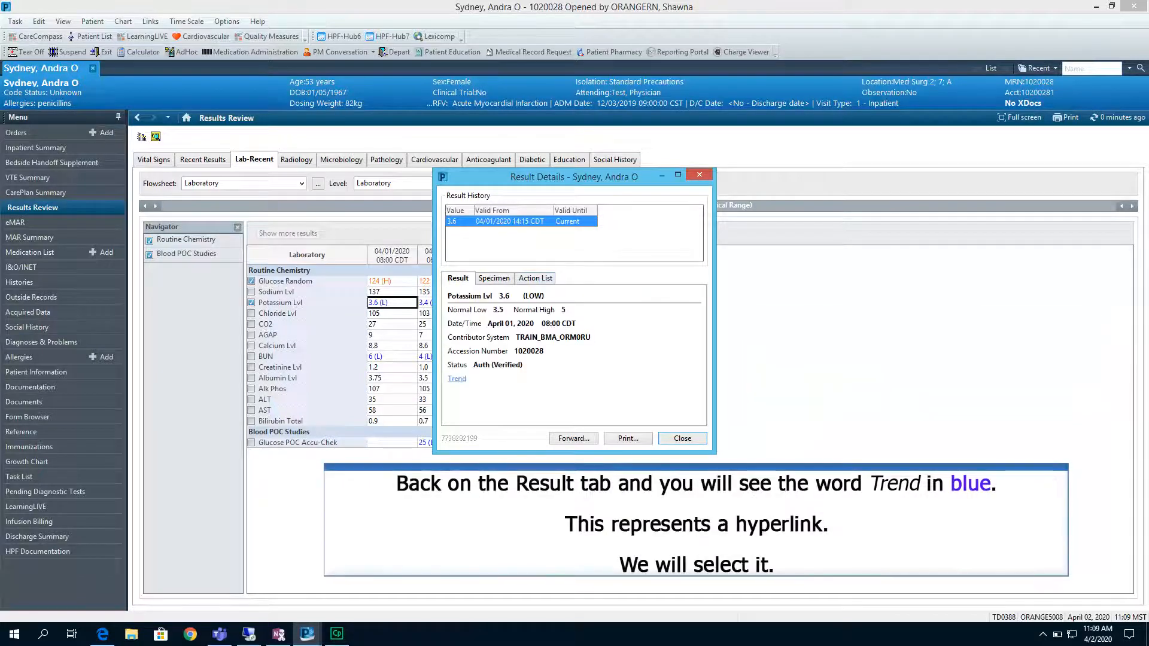
# - Show the Potassium Lvl trend listing both potassium results
pyautogui.click(456, 378)
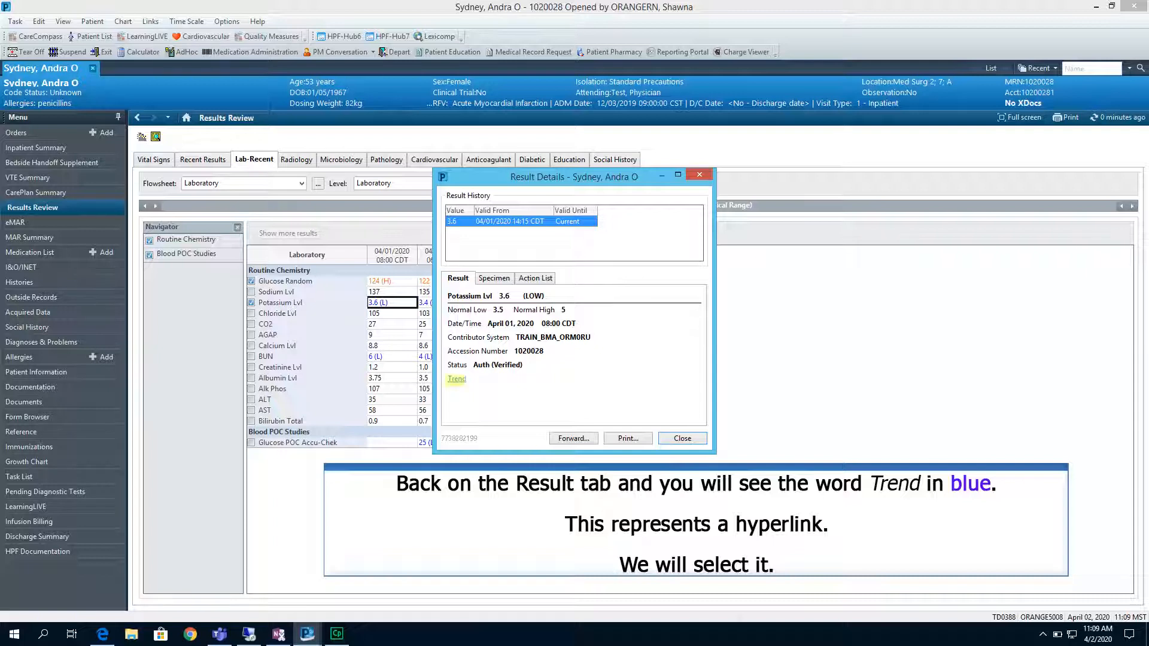
pyautogui.click(457, 378)
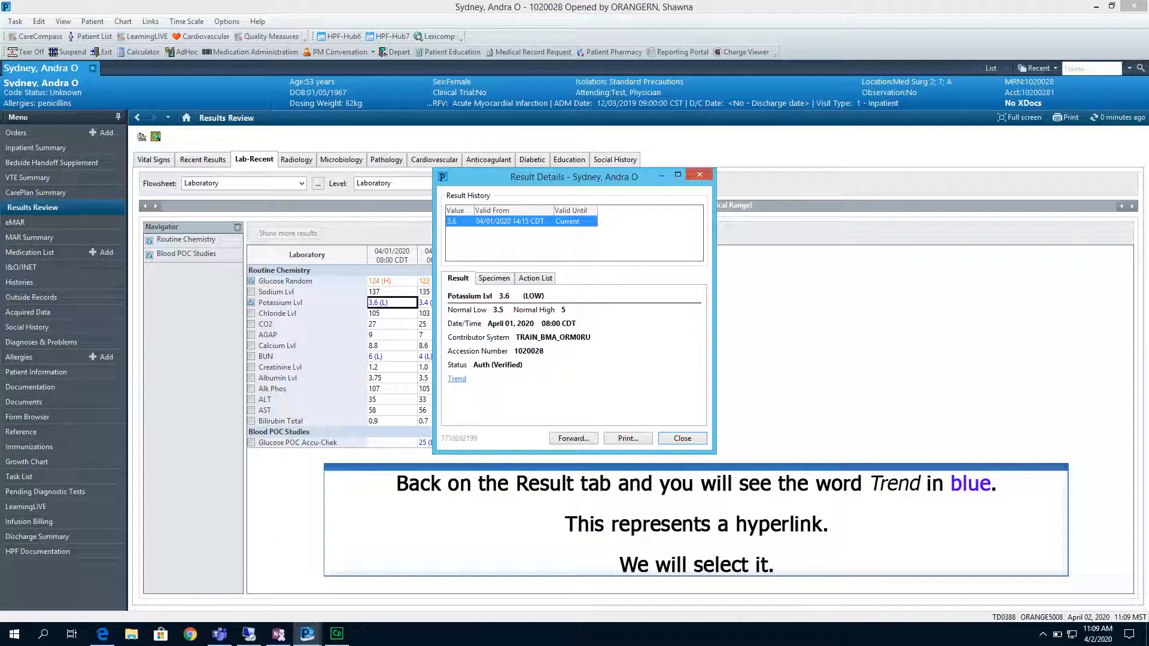
pyautogui.click(456, 378)
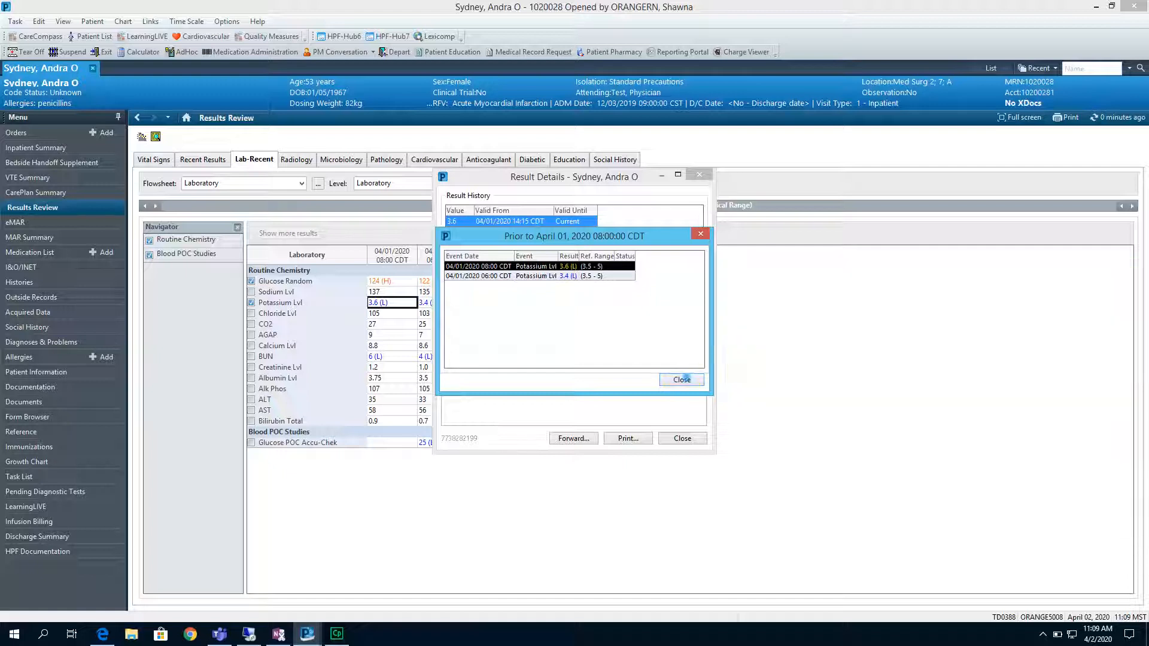
# - Switch to Radiology results and open the XR Chest 2 Views final report
pyautogui.click(295, 159)
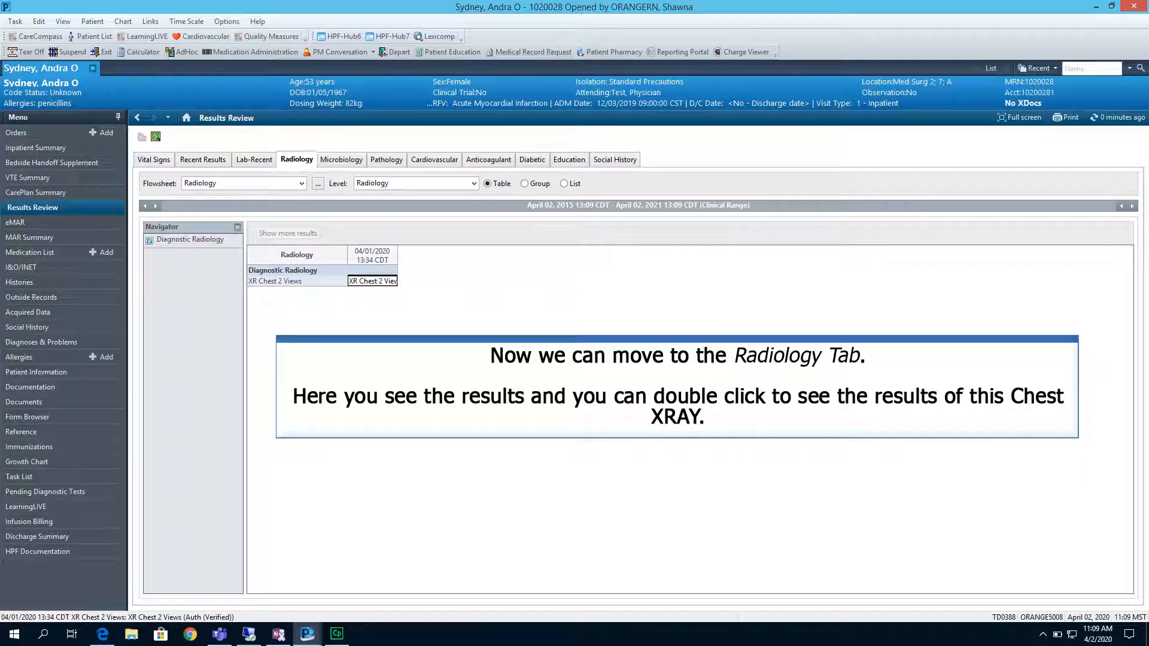
pyautogui.doubleClick(372, 280)
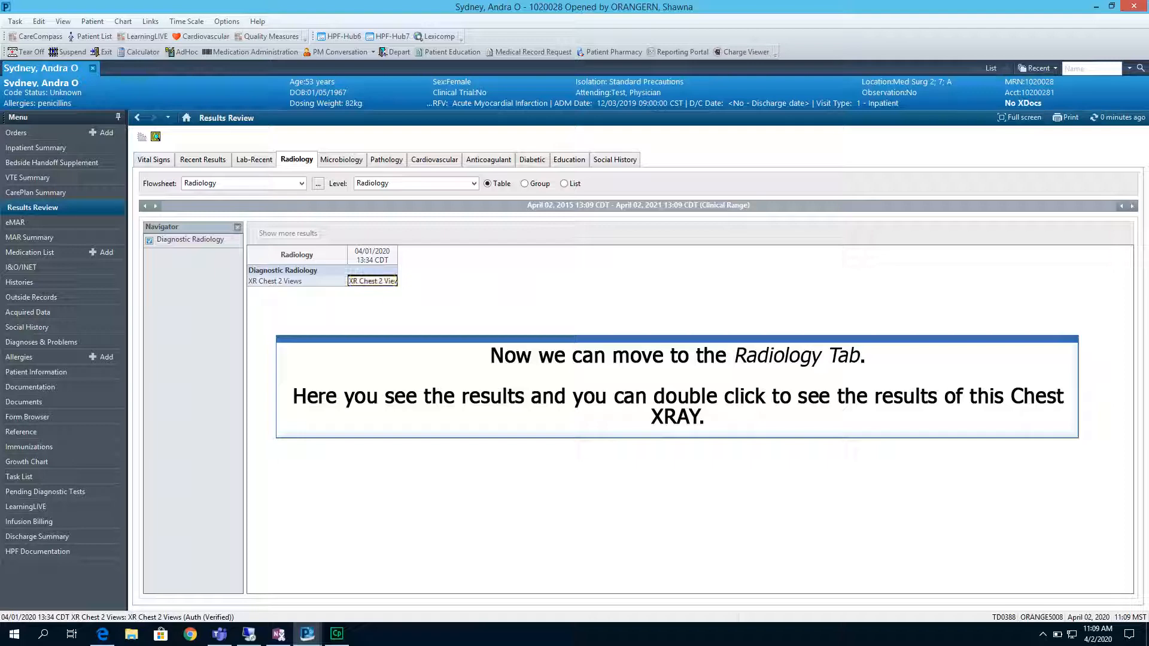
pyautogui.doubleClick(373, 281)
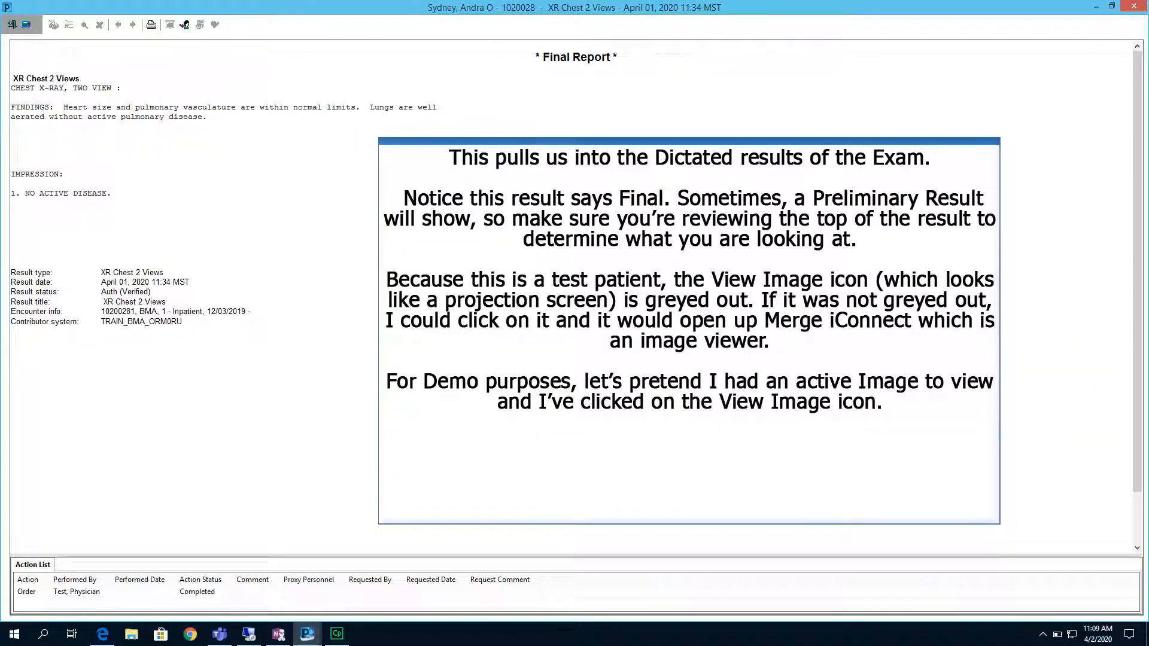
# - Close the chest X-ray report to reach the Microbiology culture and antibiotic results
pyautogui.doubleClick(576, 57)
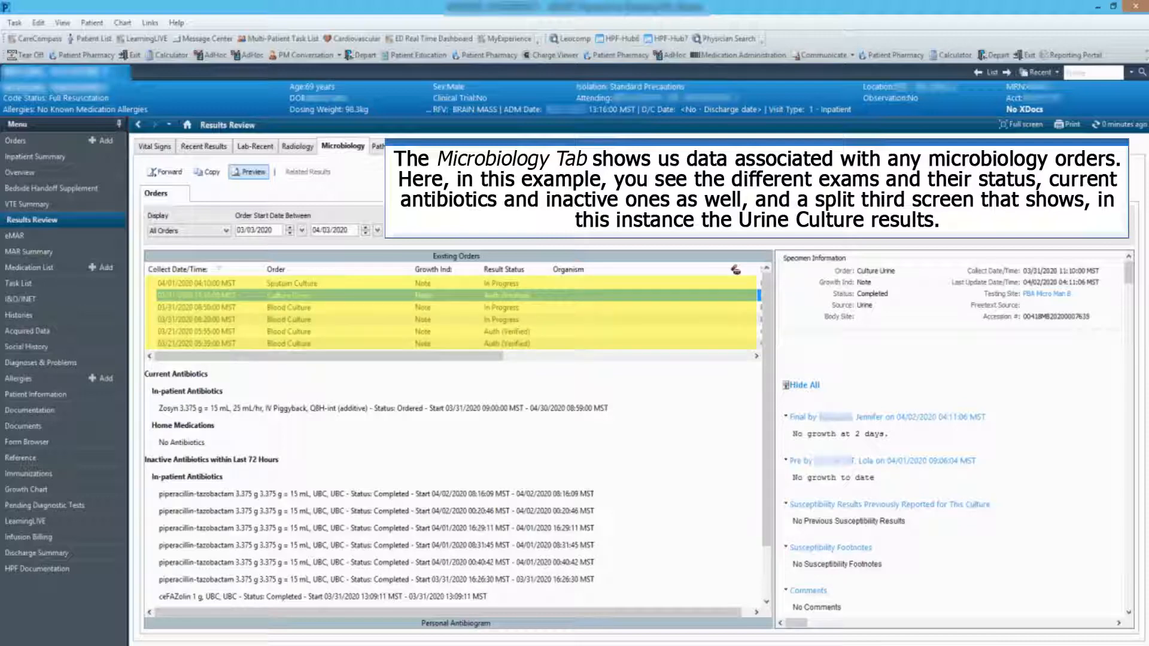
# - View the Urine Culture results, then open the surgical pathology report showing choroid plexus papilloma
pyautogui.click(286, 294)
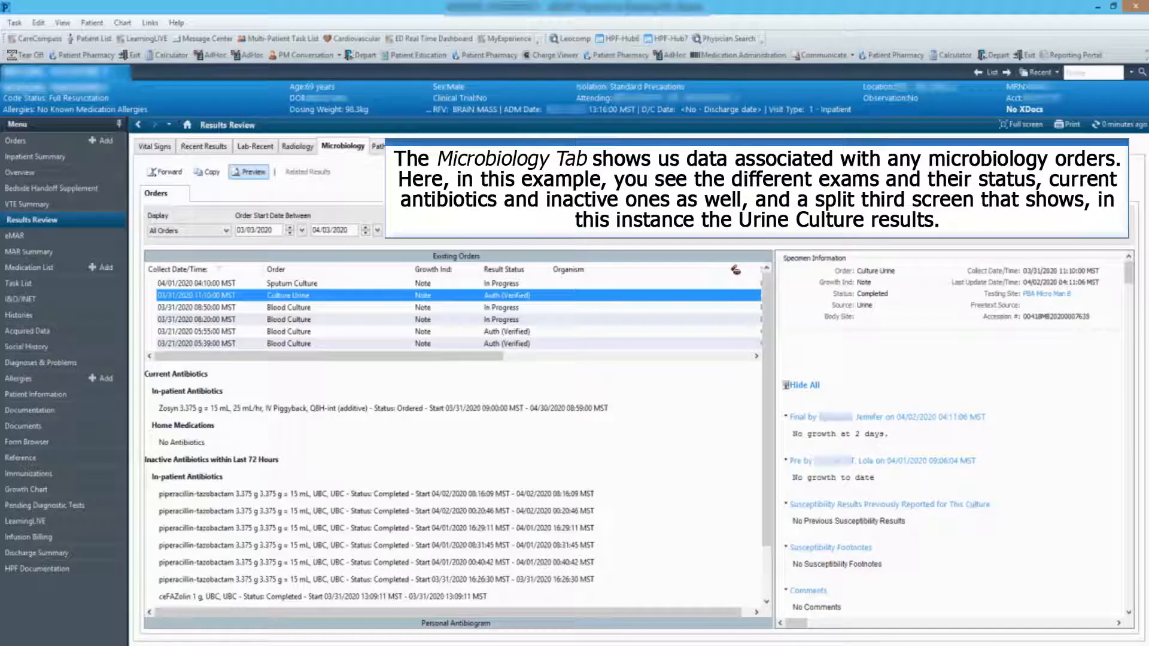
pyautogui.click(387, 165)
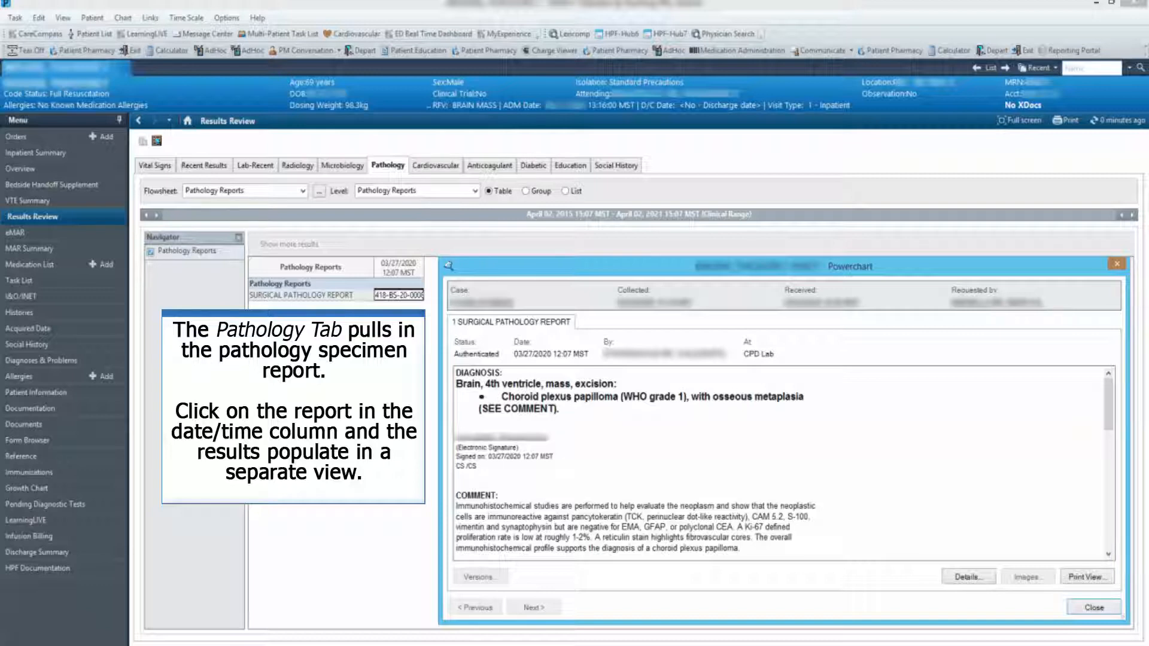
# - Switch to Cardiovascular results and open the completed 12-lead electrocardiogram in the ECG viewer
pyautogui.click(436, 170)
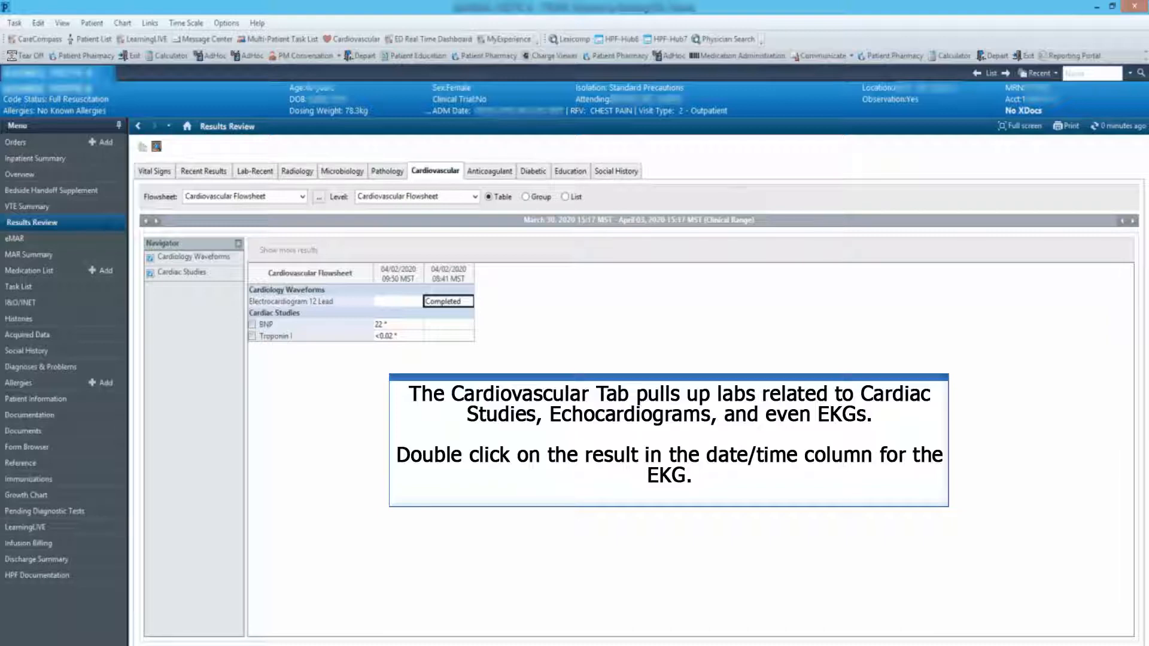
pyautogui.doubleClick(446, 301)
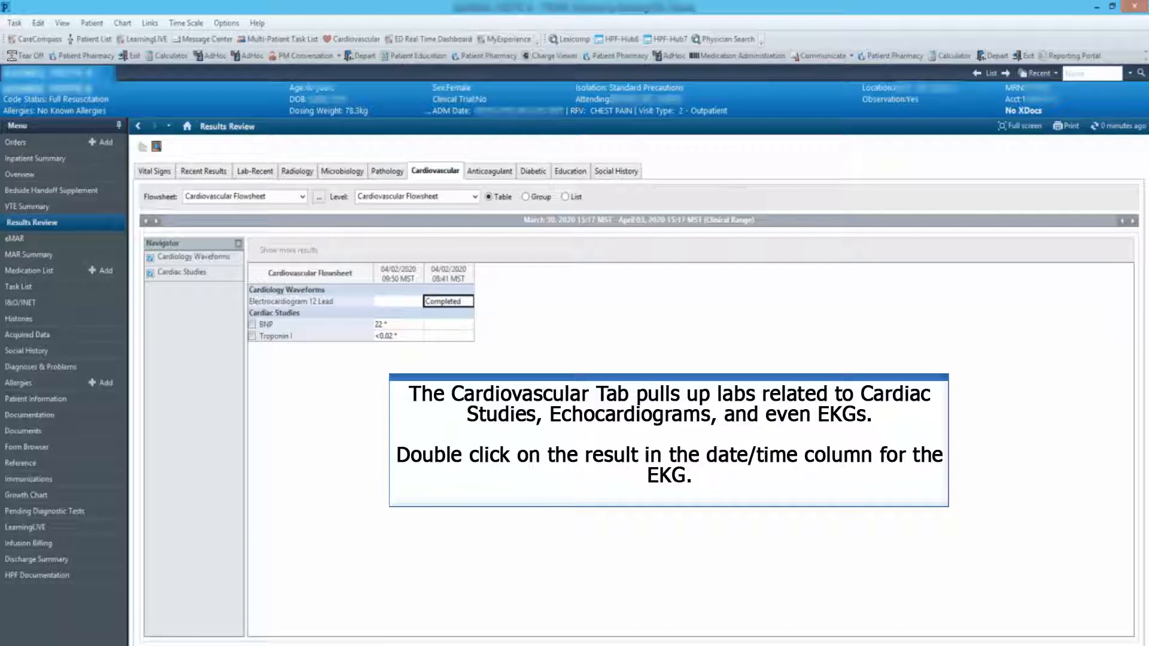
pyautogui.doubleClick(446, 301)
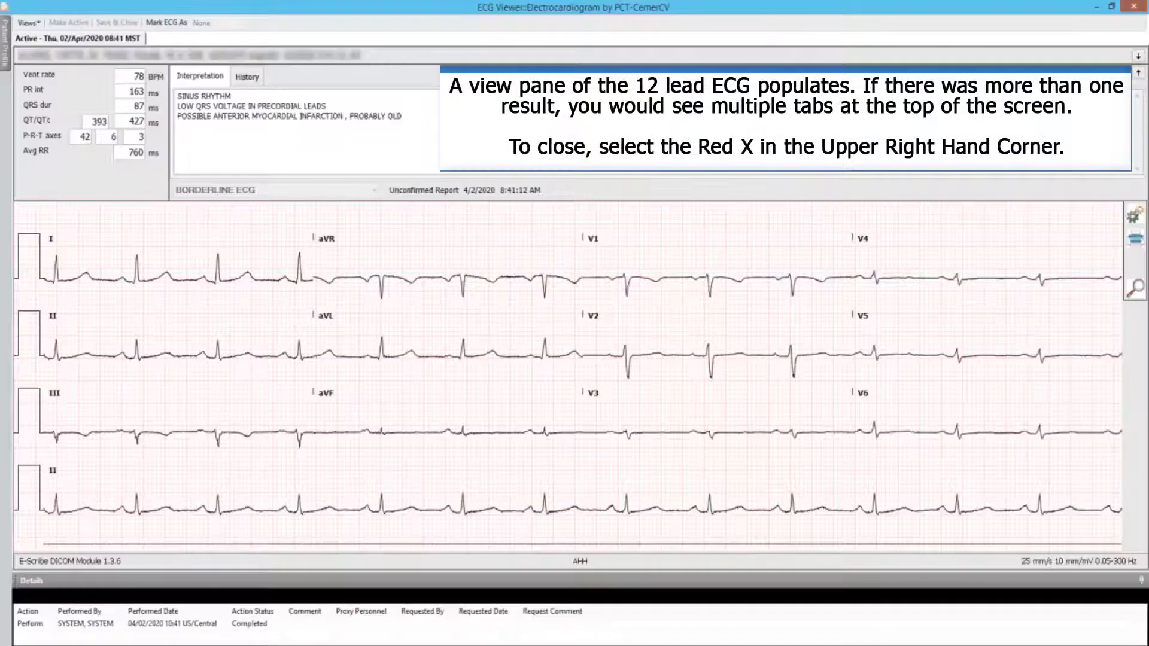